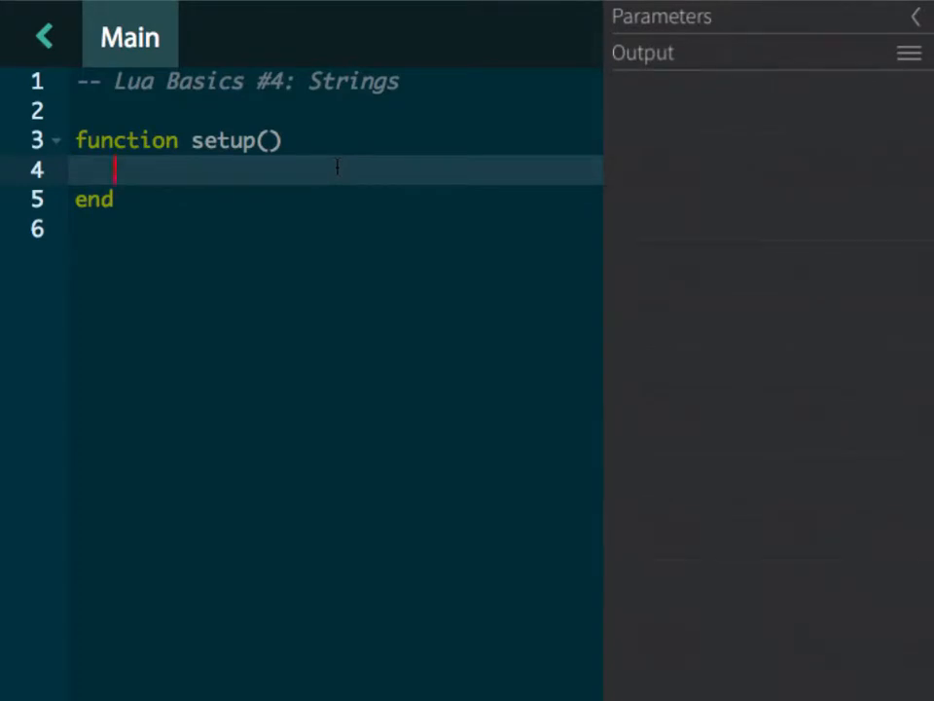
# Add print("hello"), print('hello') and print([[hello]]) as three lines in setup
pyautogui.write('print(')
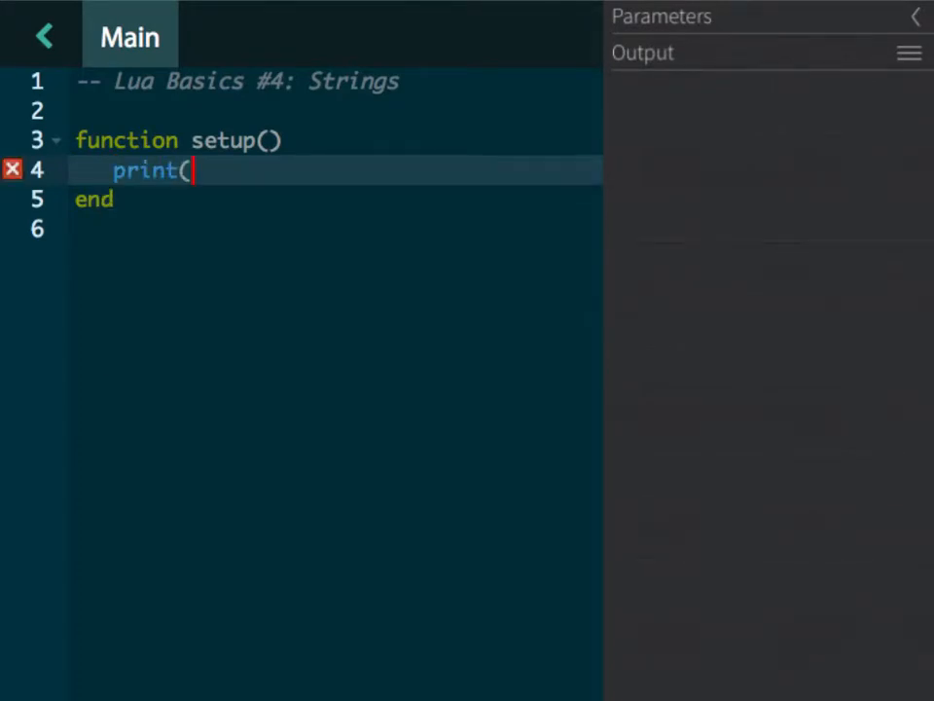
pyautogui.write('"hello')
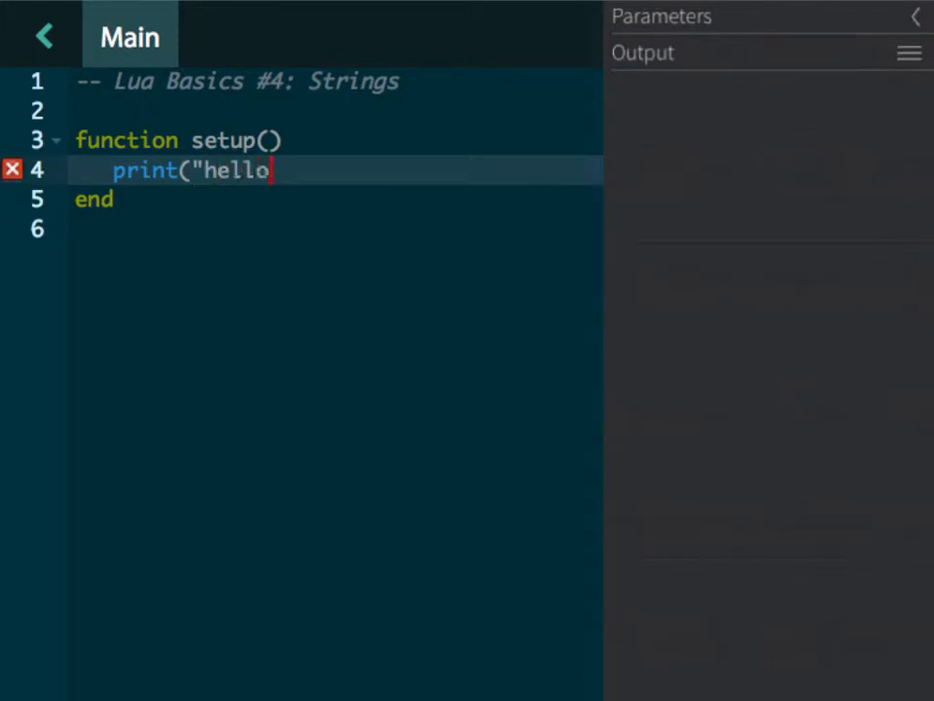
pyautogui.write('")')
pyautogui.write('print')
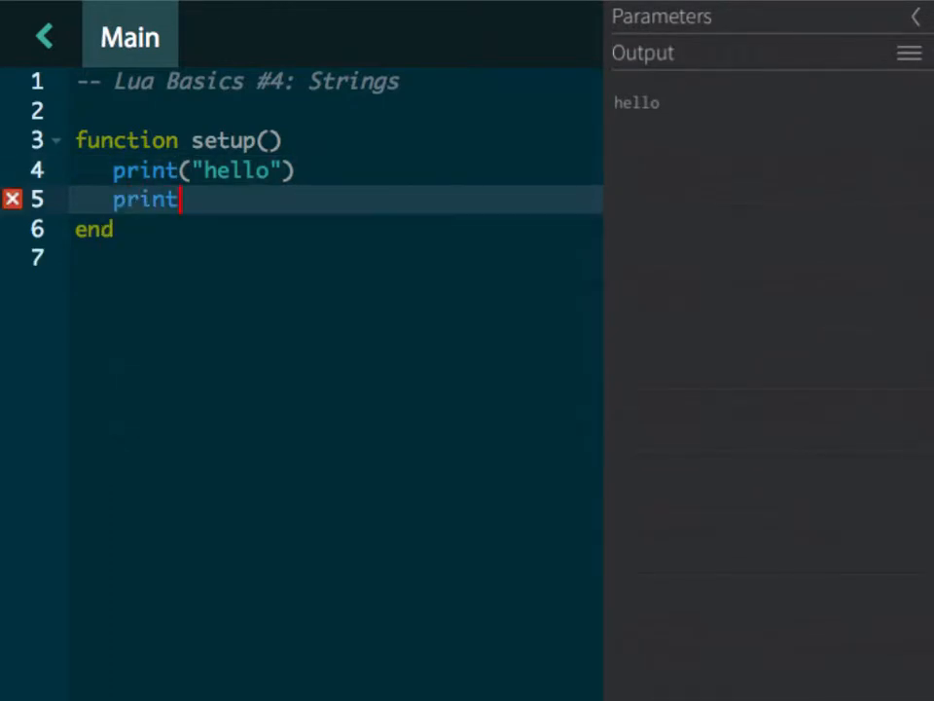
pyautogui.write("('hello")
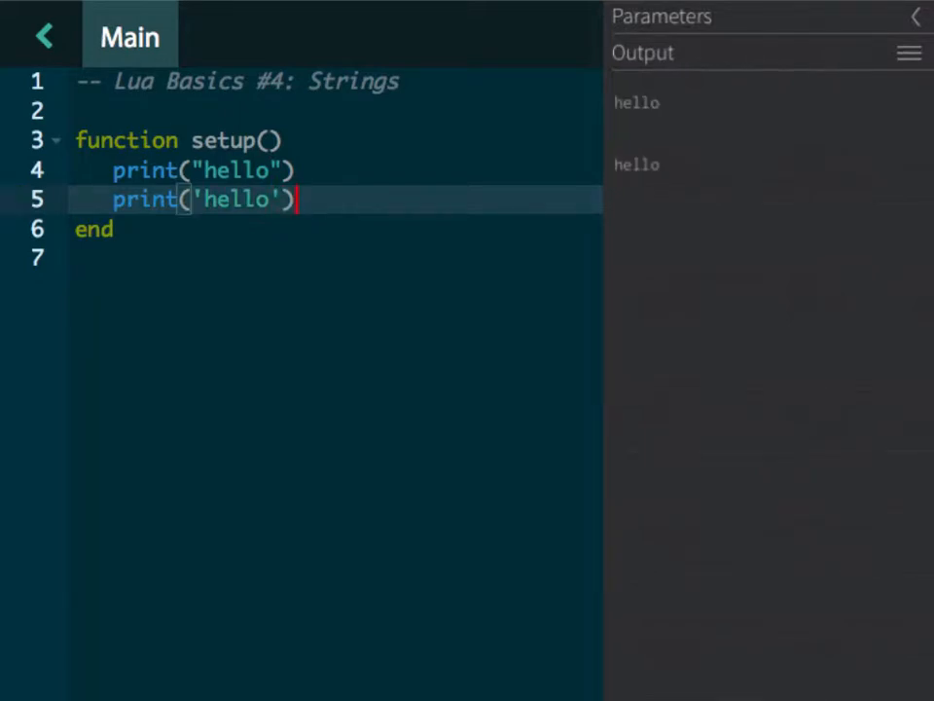
pyautogui.write('print')
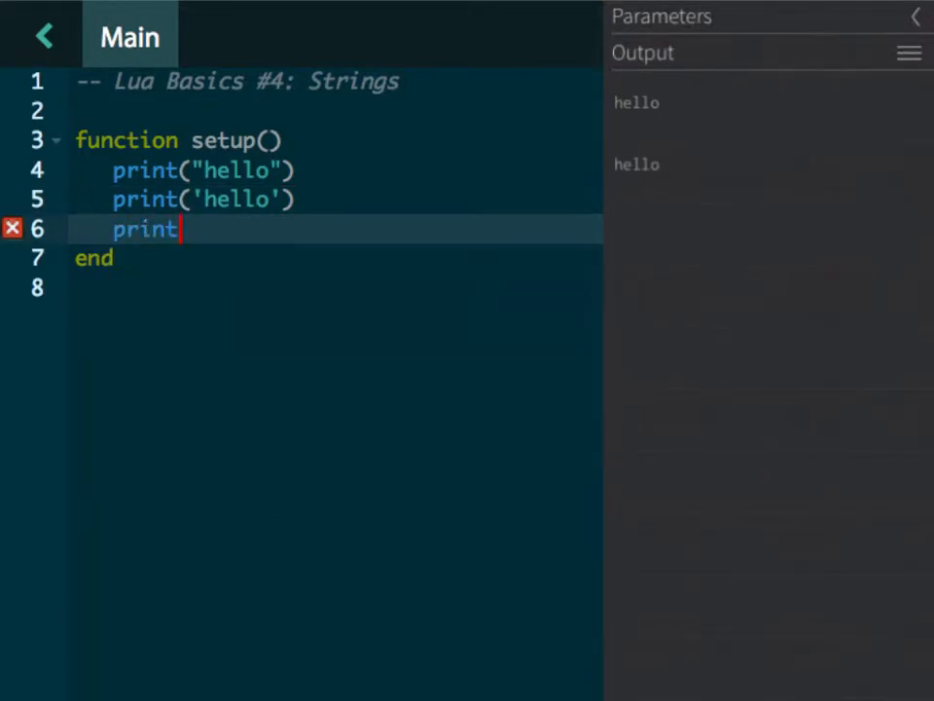
pyautogui.write('([hello')
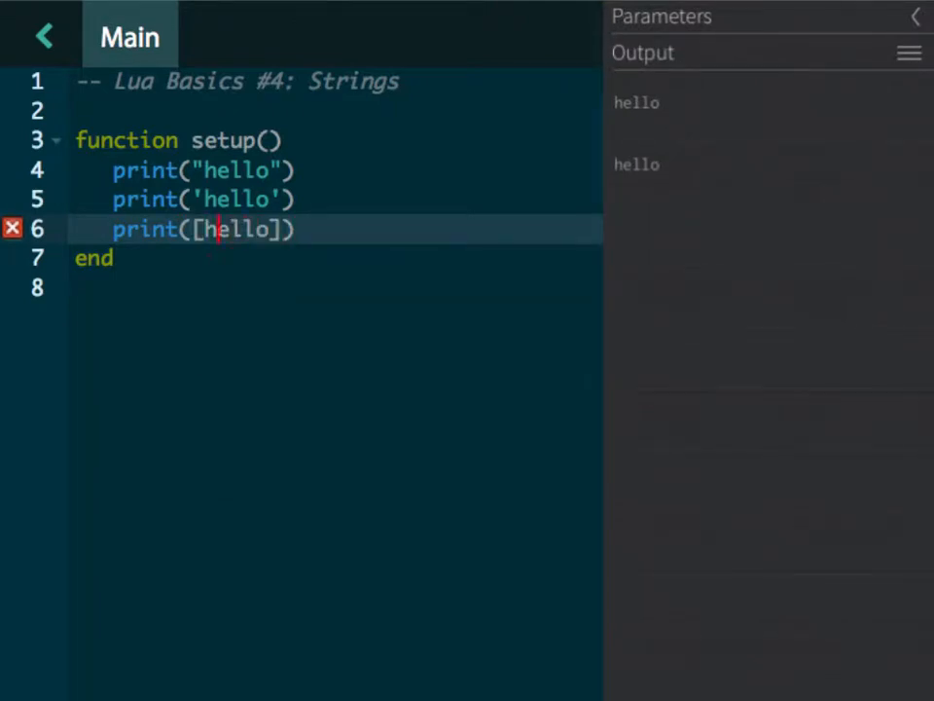
pyautogui.write('[')
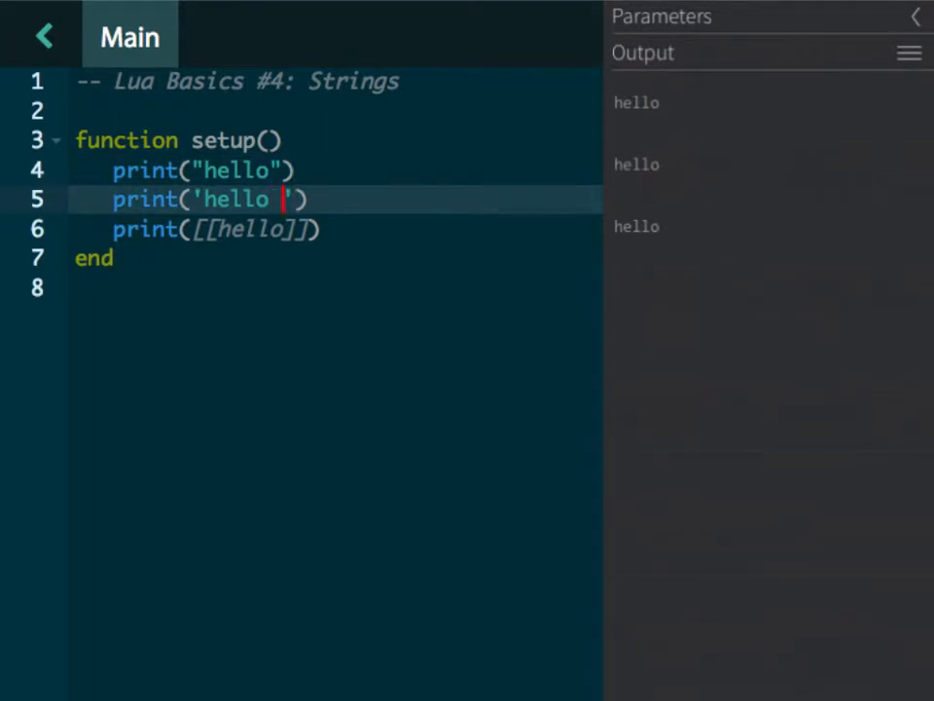
# Add the double-quoted name "Mr.Pelican" inside the single-quoted hello on line 5
pyautogui.write('"M')
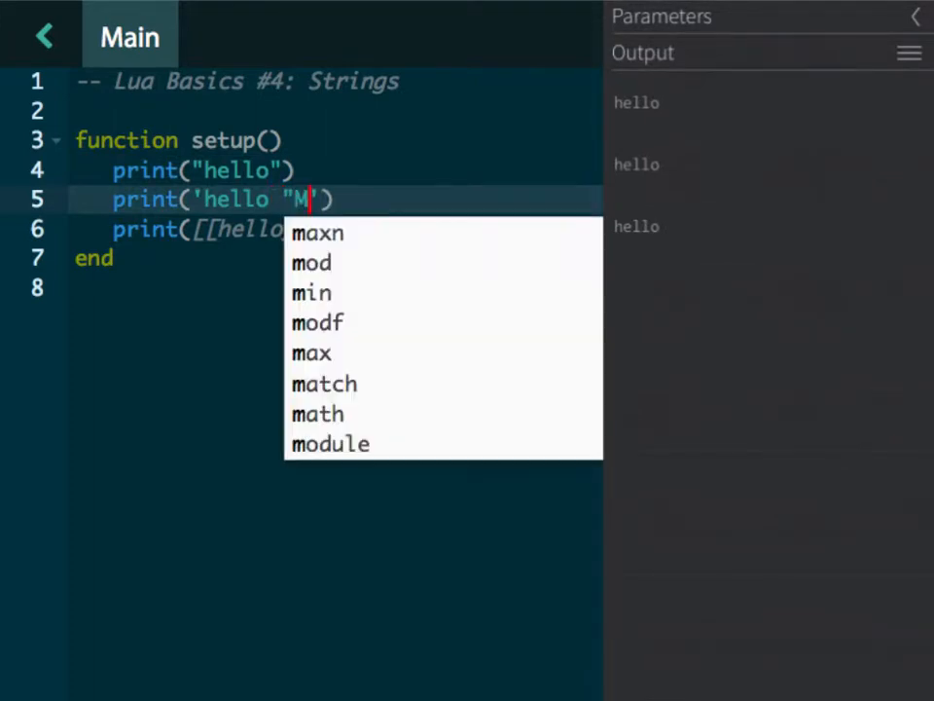
pyautogui.write('r.')
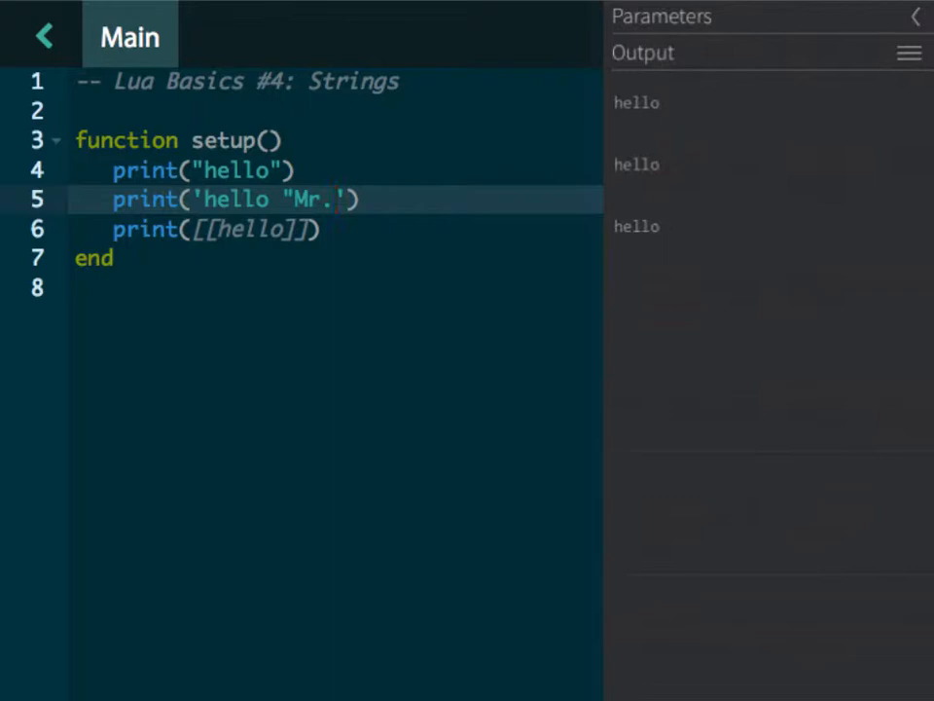
pyautogui.write('P')
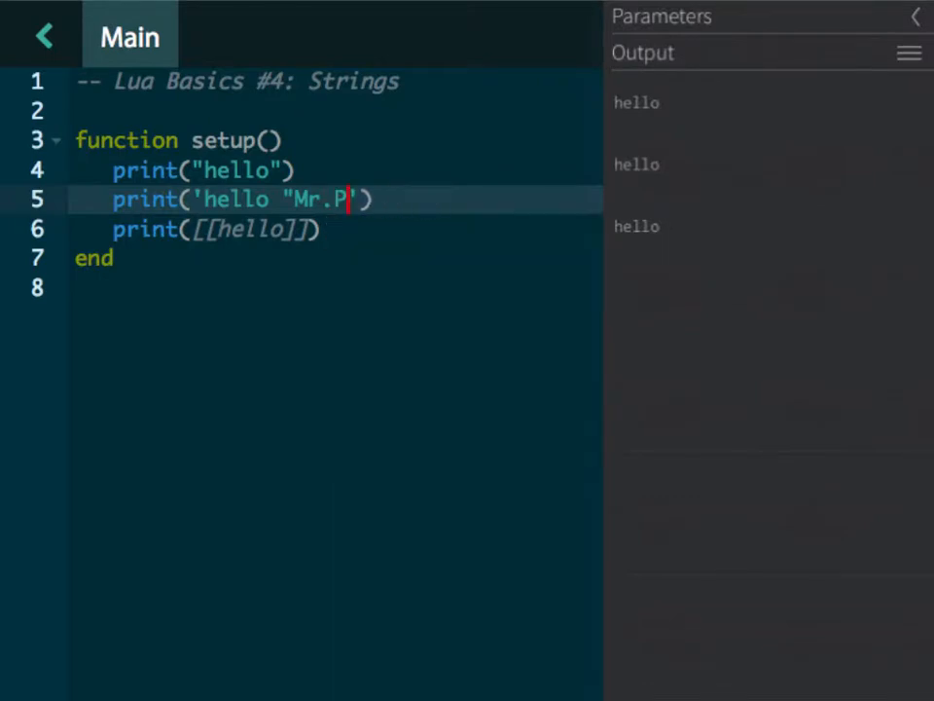
pyautogui.write('elican')
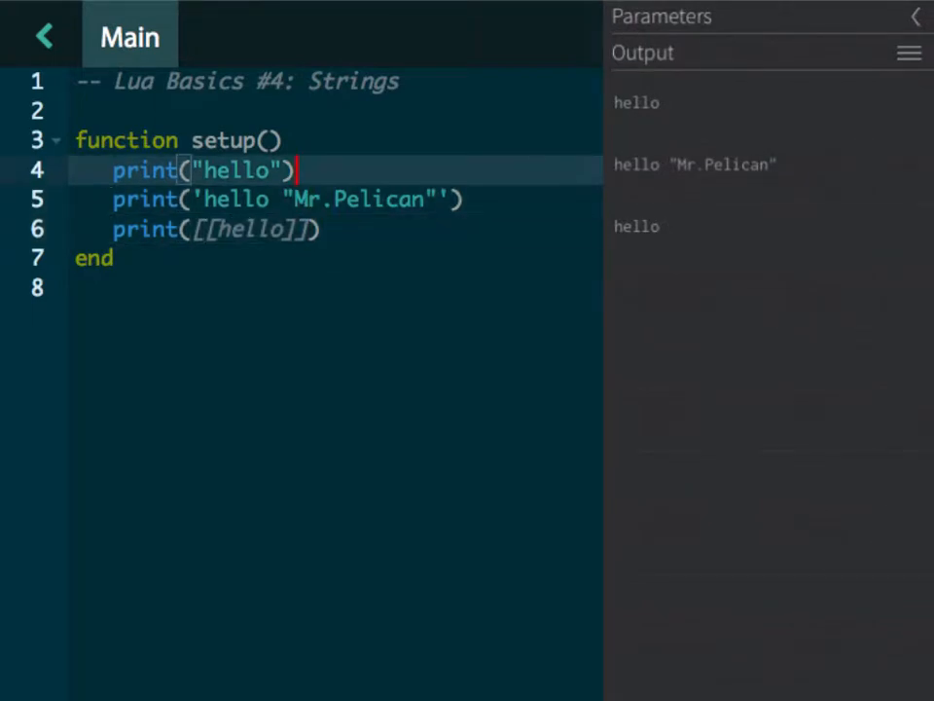
# Change the line 4 string to "hello, It's me."
pyautogui.write(',')
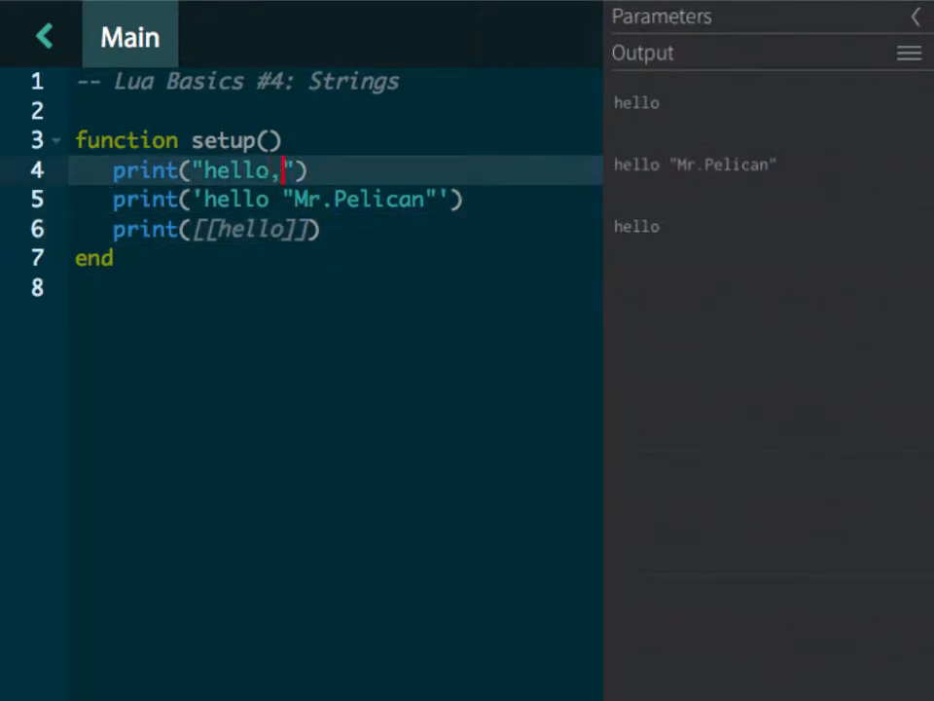
pyautogui.write("It's")
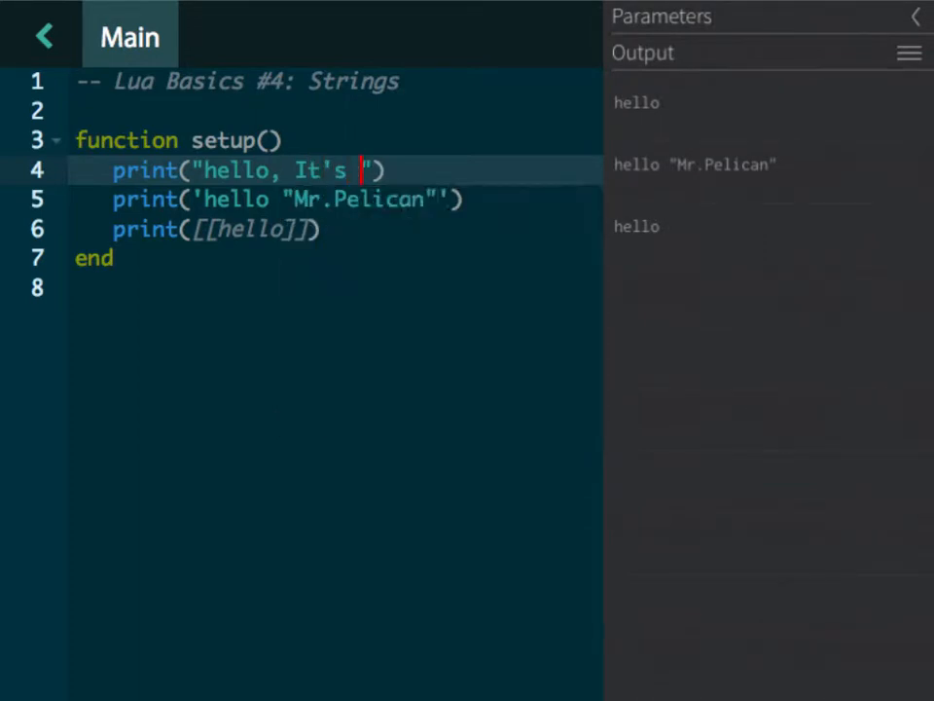
pyautogui.write('me.')
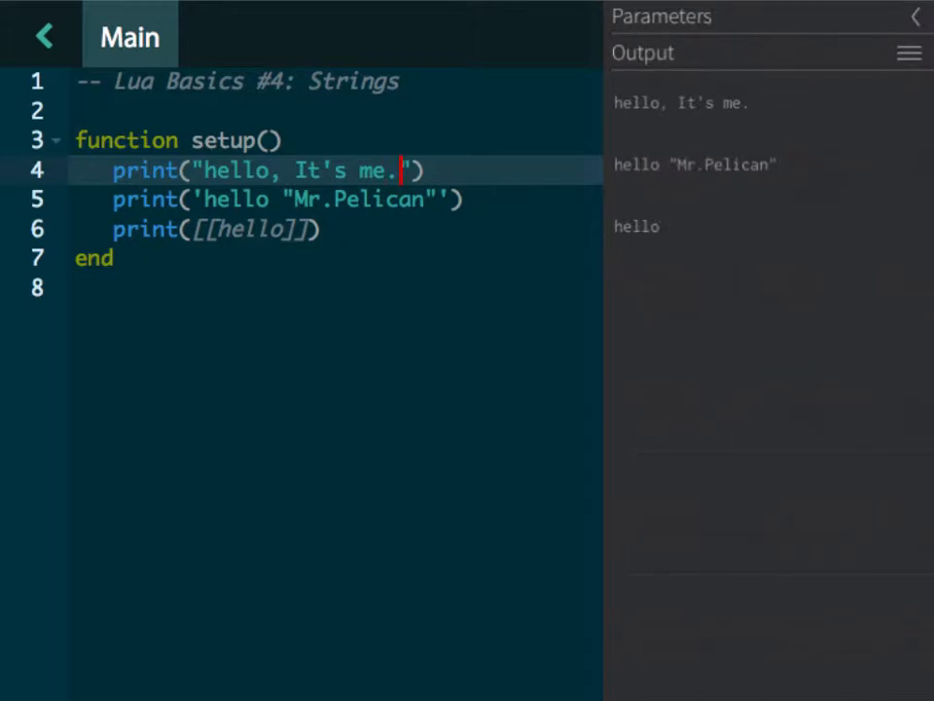
# Add a new line print('Hello\nI am here to help.') using the newline escape
pyautogui.press('Enter')
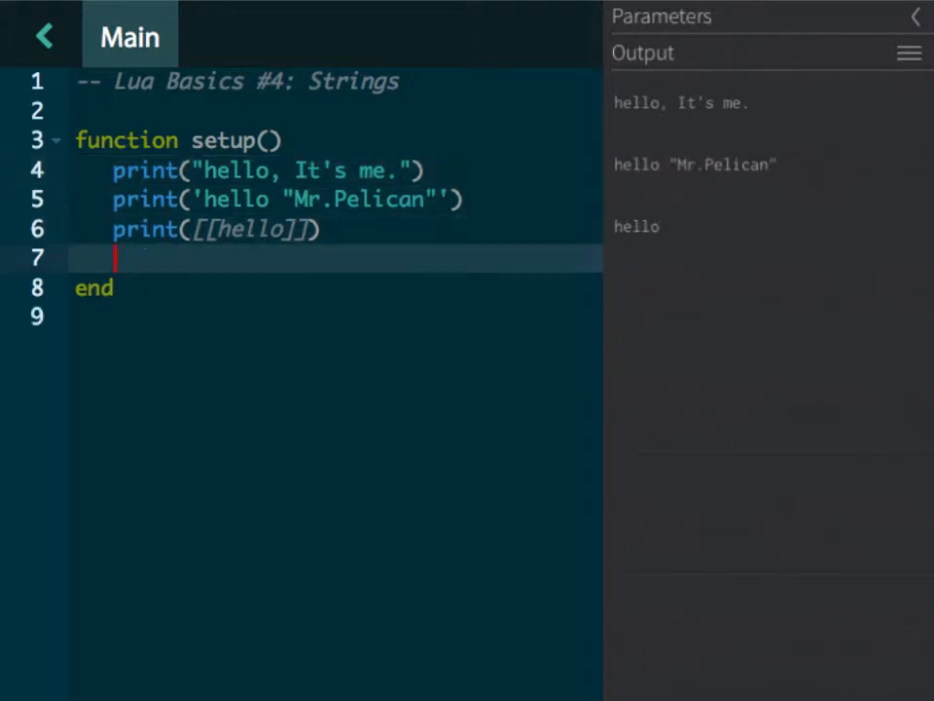
pyautogui.write('print(')
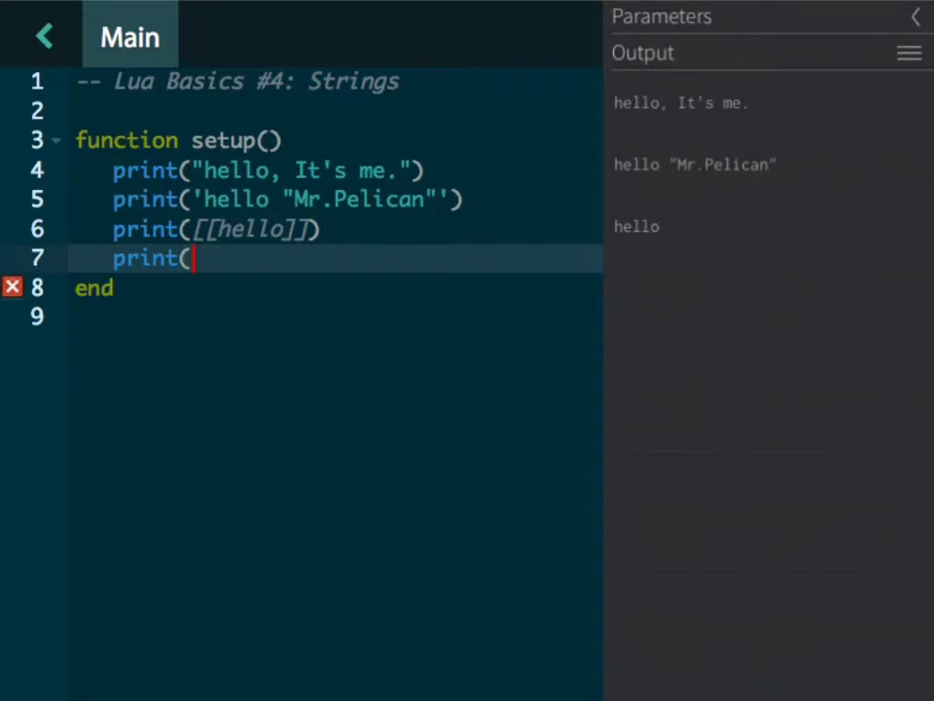
pyautogui.write("'He")
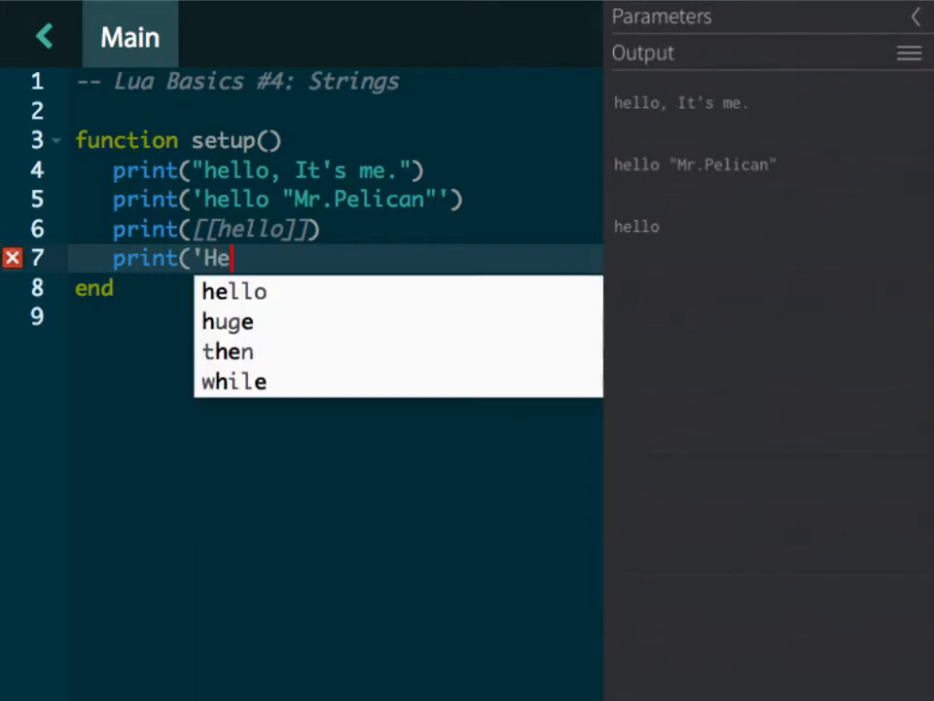
pyautogui.write('llo')
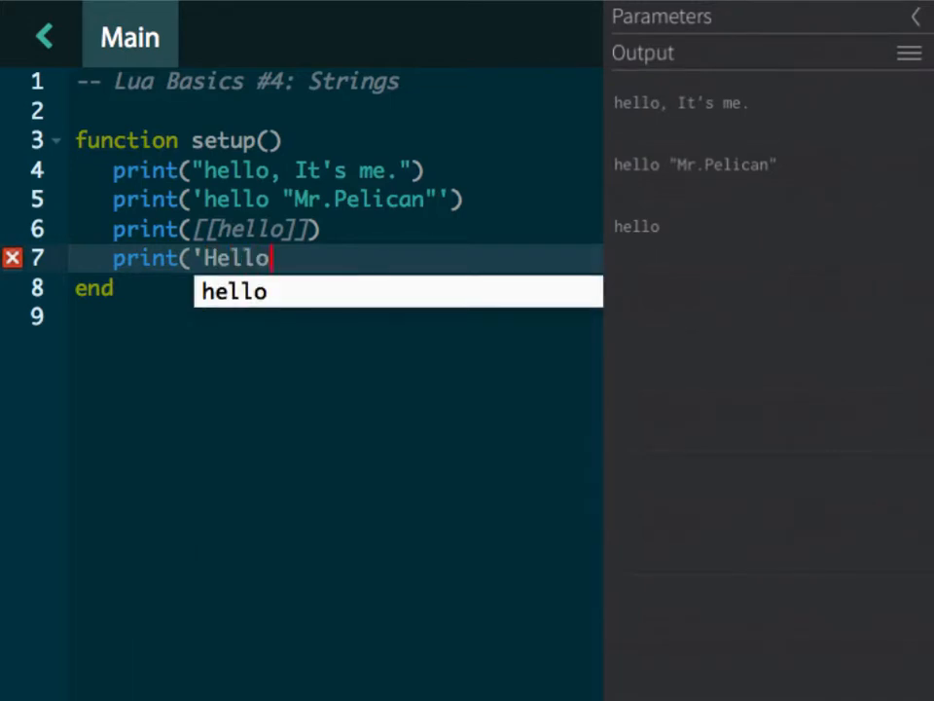
pyautogui.write('\\n')
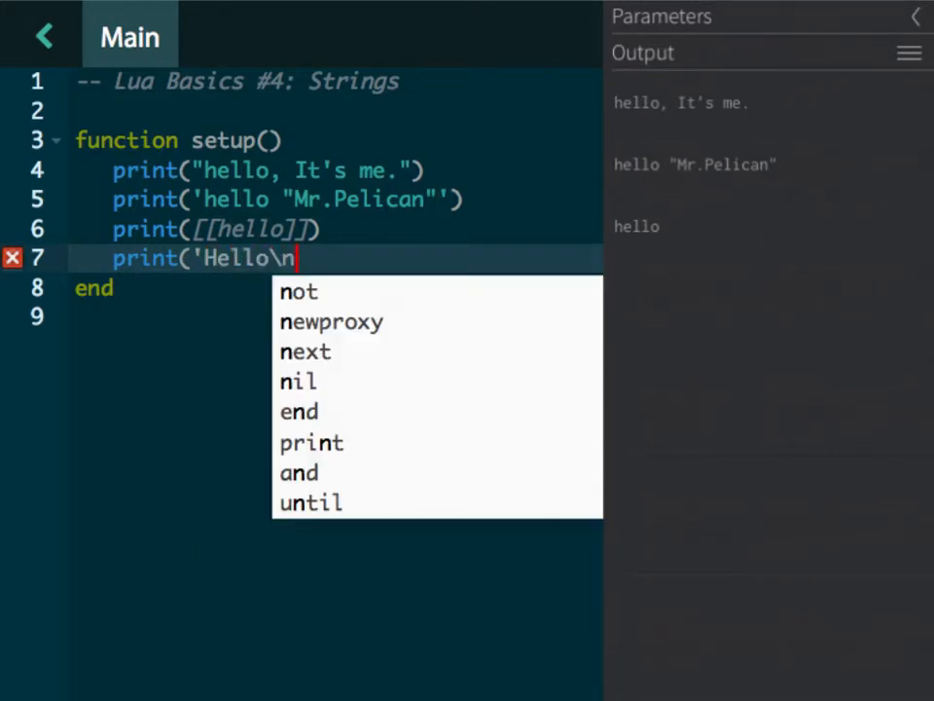
pyautogui.write('I am here to help')
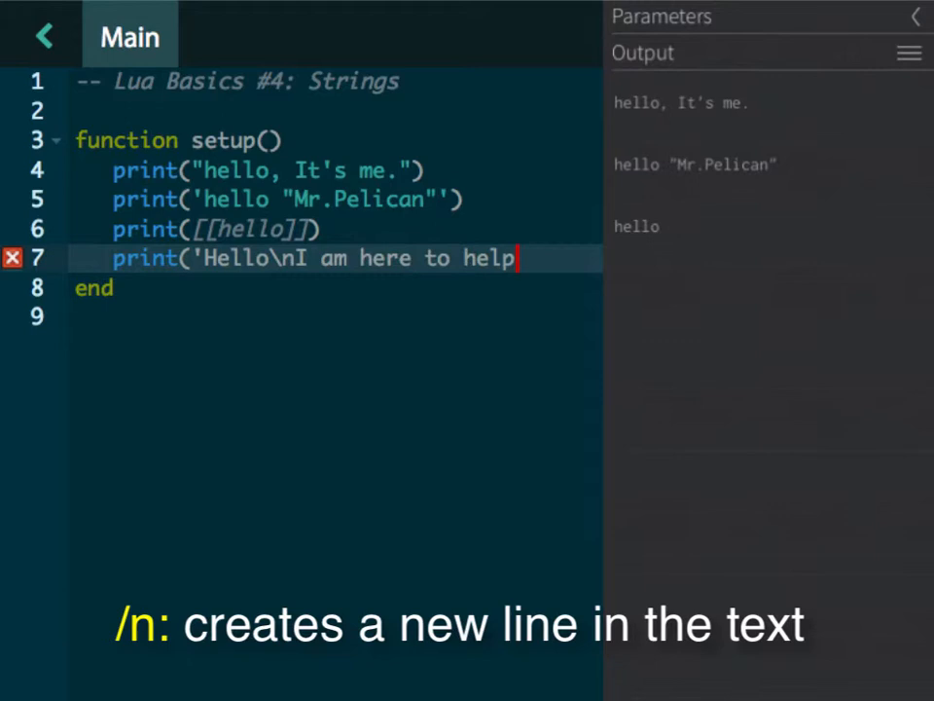
pyautogui.write('.')
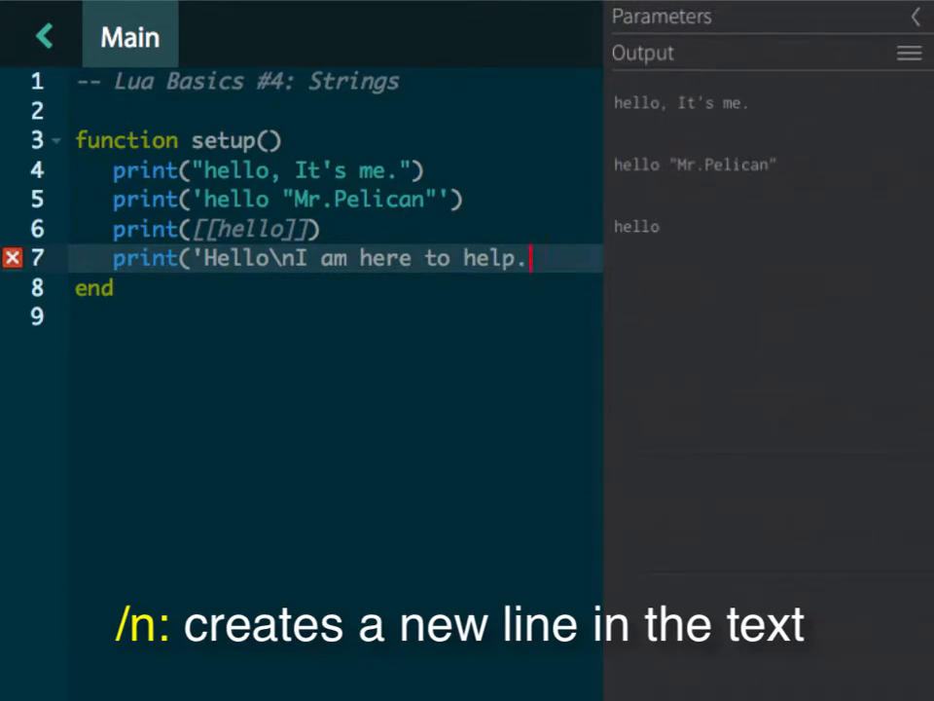
pyautogui.write("')")
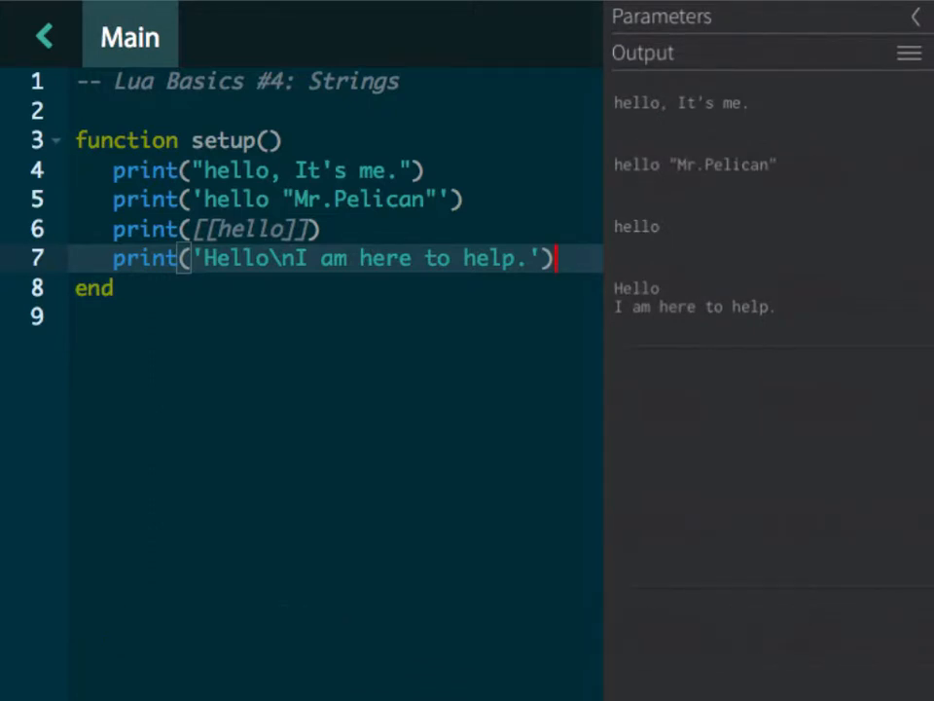
# Add print('Hello\tThis is a tab.') using the tab escape
pyautogui.write('print')
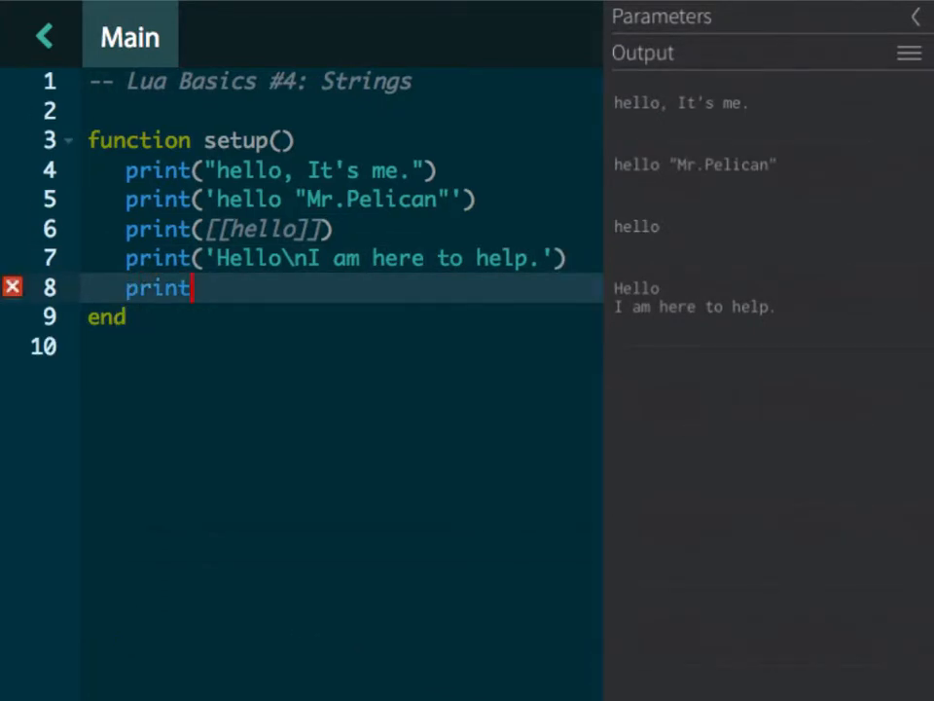
pyautogui.write("('Hello")
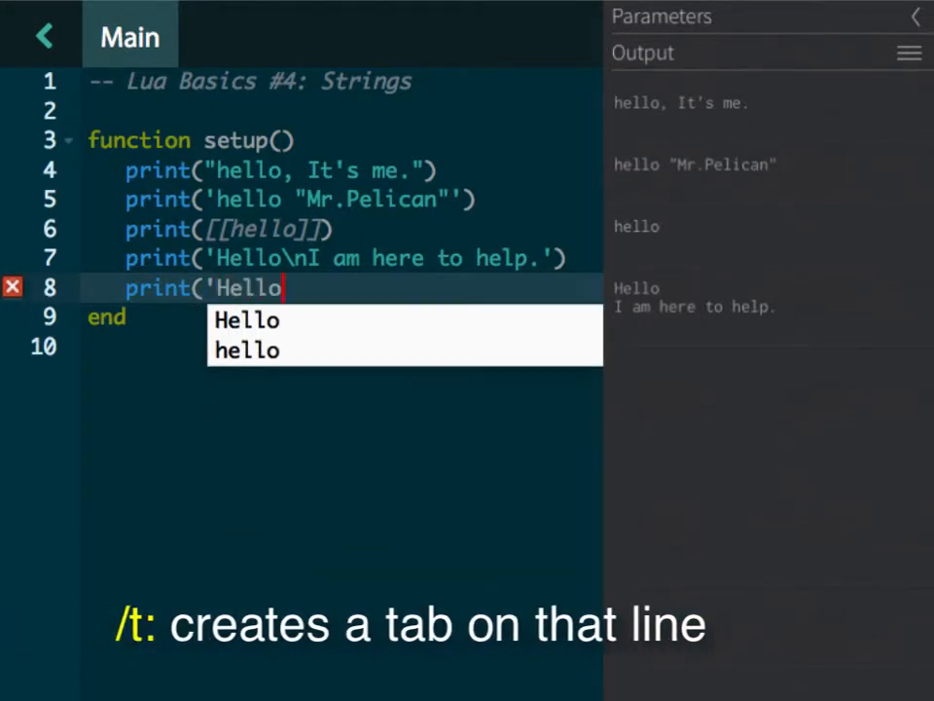
pyautogui.write('\\t')
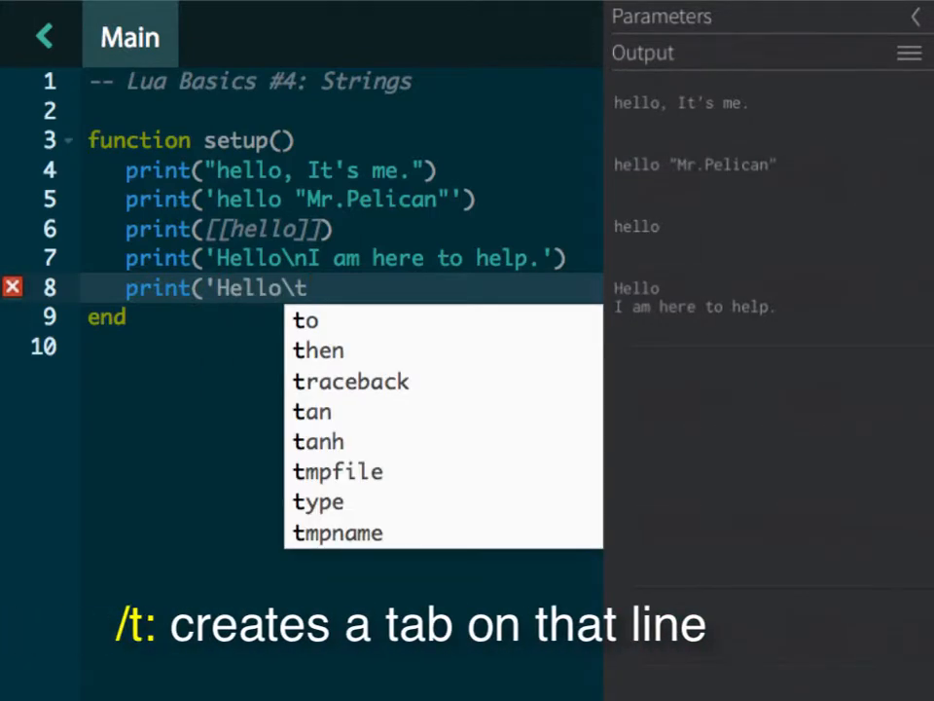
pyautogui.write('This is a')
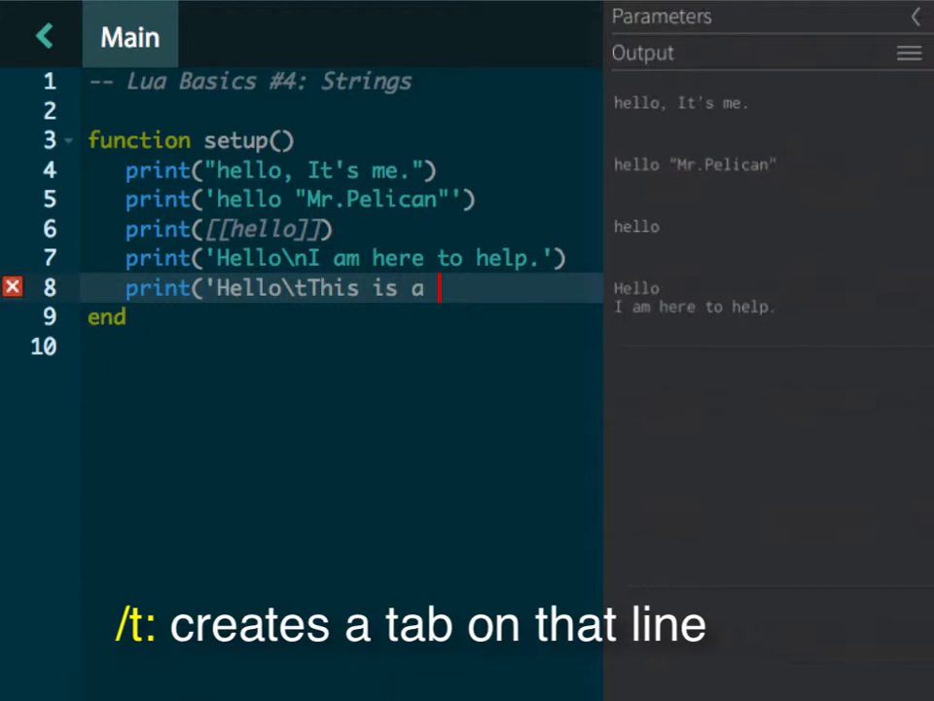
pyautogui.write("tab.'")
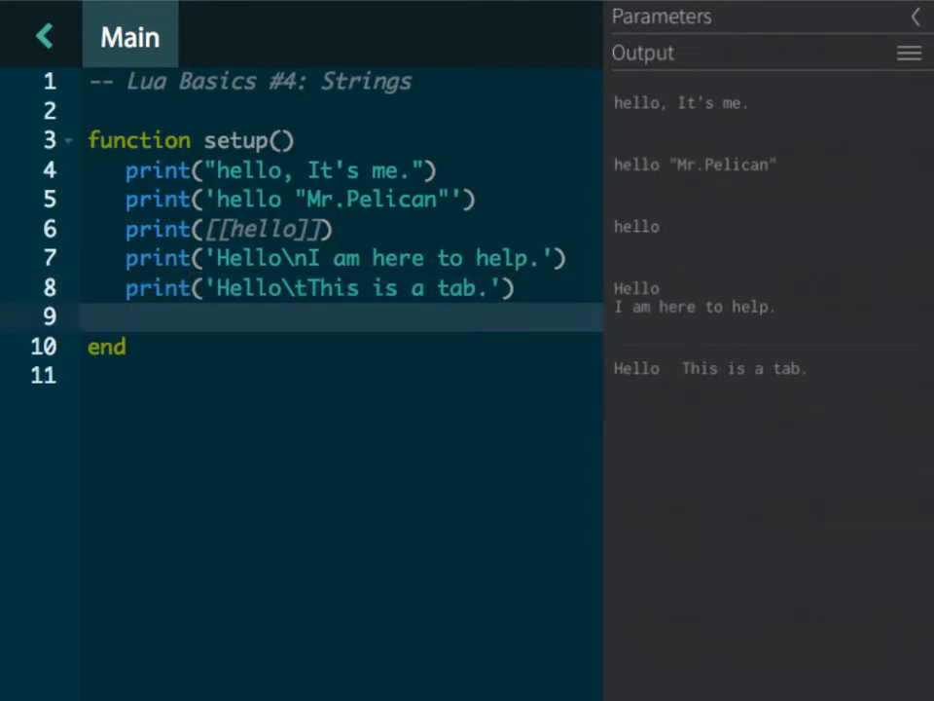
# Type print(math.pi.." This is pi.") on line 9 and run it
pyautogui.write('prin')
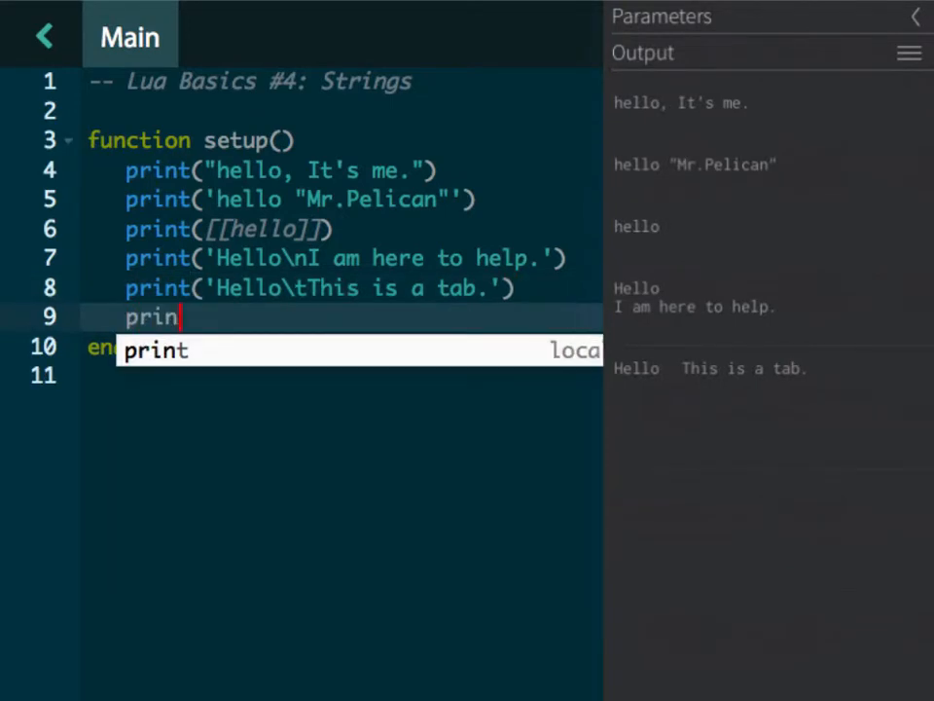
pyautogui.write('t(math.p')
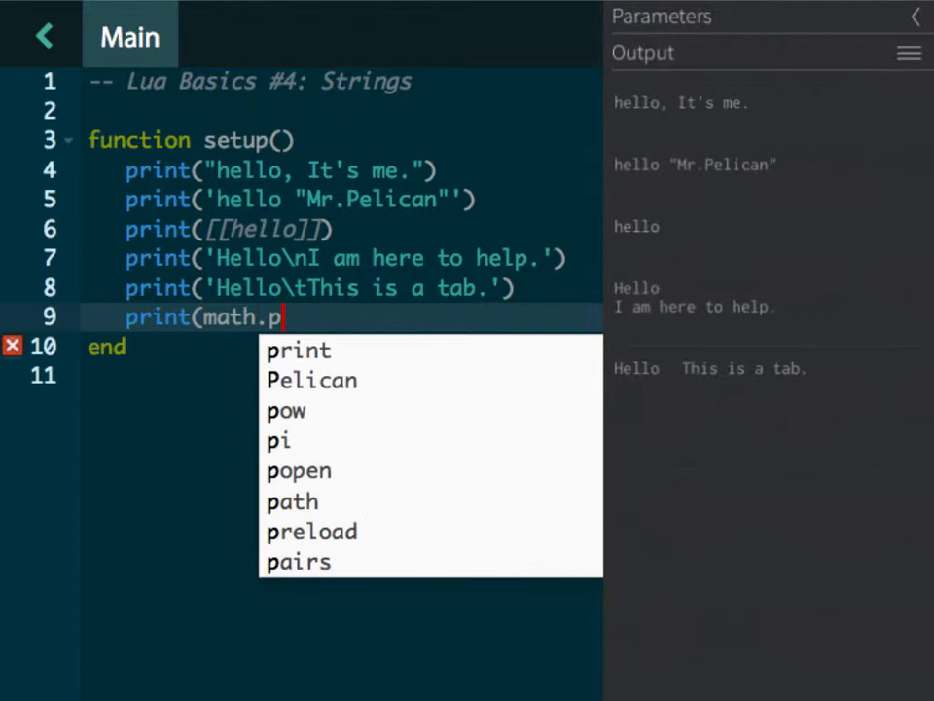
pyautogui.write('i.." This is pi.')
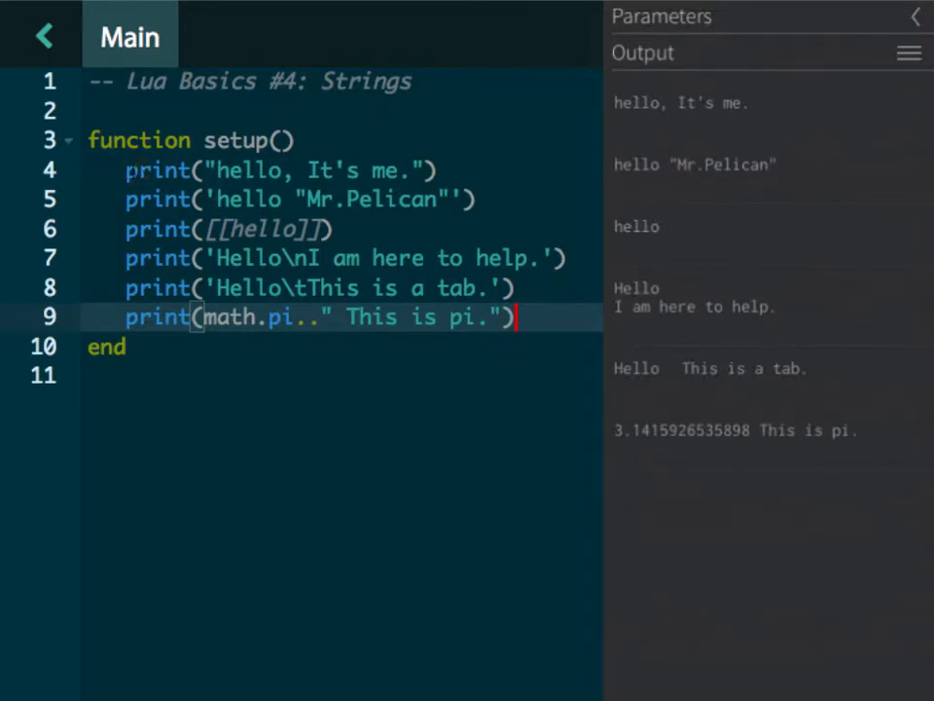
# Replace the old print lines with print(string.lower("BROTHER"))
pyautogui.moveTo(124, 170); pyautogui.dragTo(520, 316)
pyautogui.write('str')
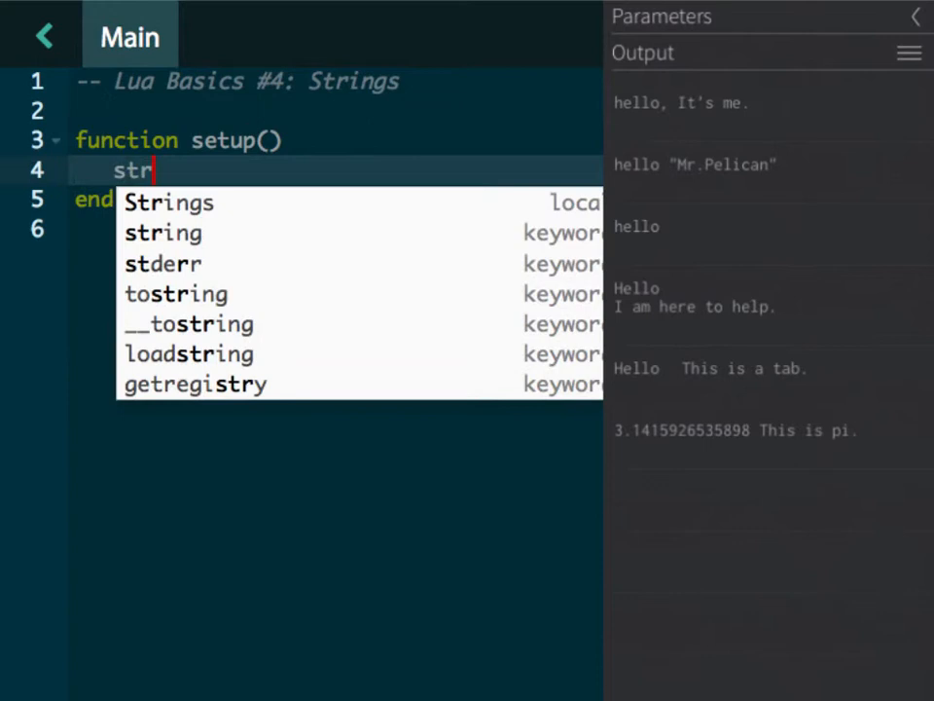
pyautogui.write('ing.l')
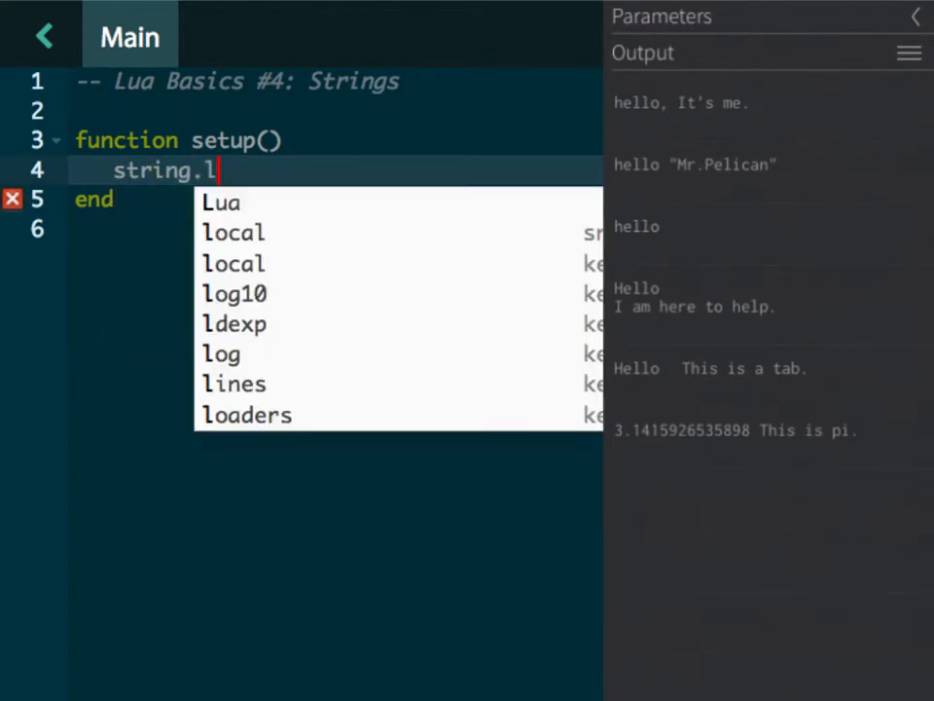
pyautogui.write('ower("')
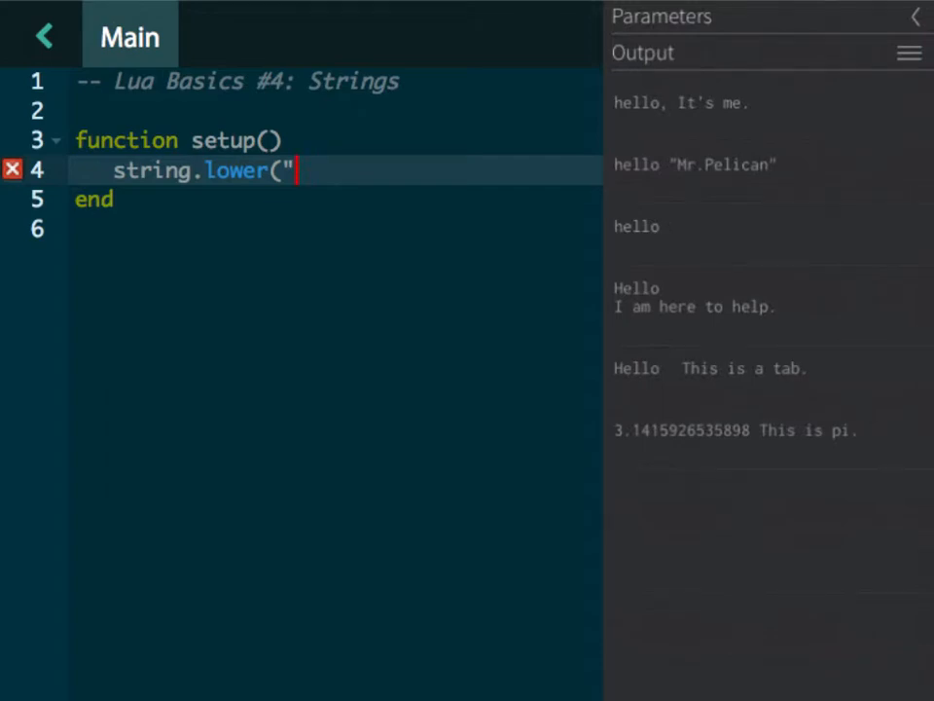
pyautogui.write('BROTHER")')
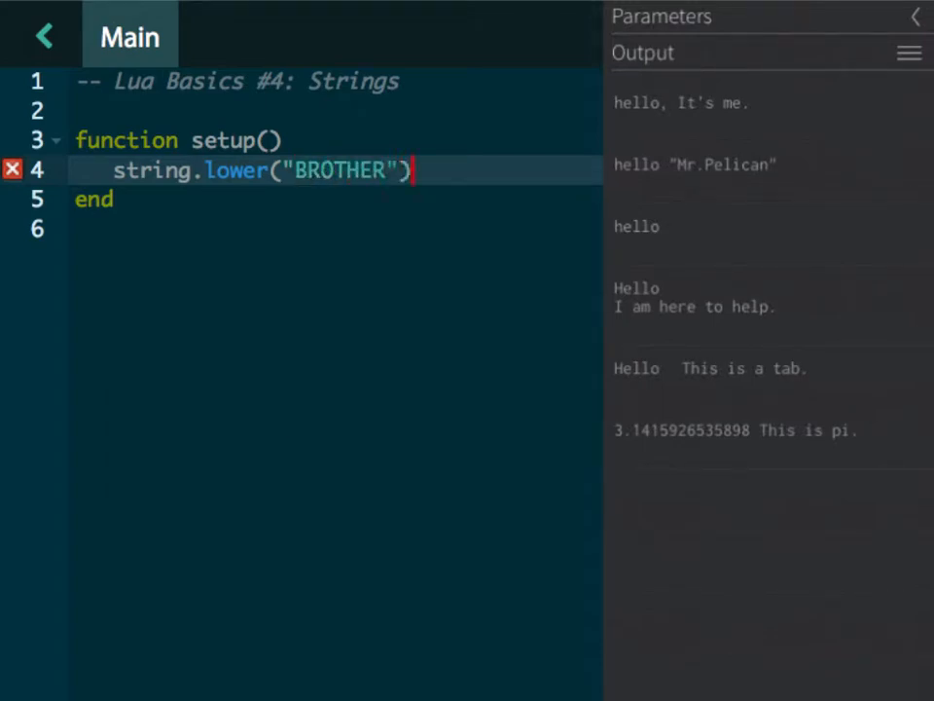
pyautogui.write('pr')
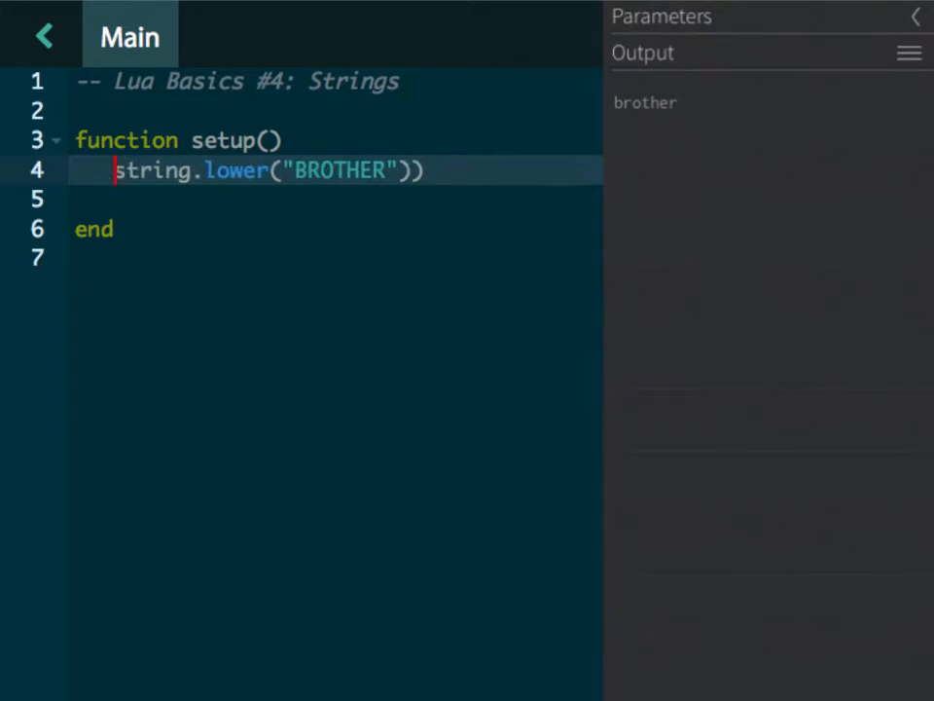
# Store the lowercased BROTHER in word, print it with string.upper, then try string.len on Brother
pyautogui.write('word=')
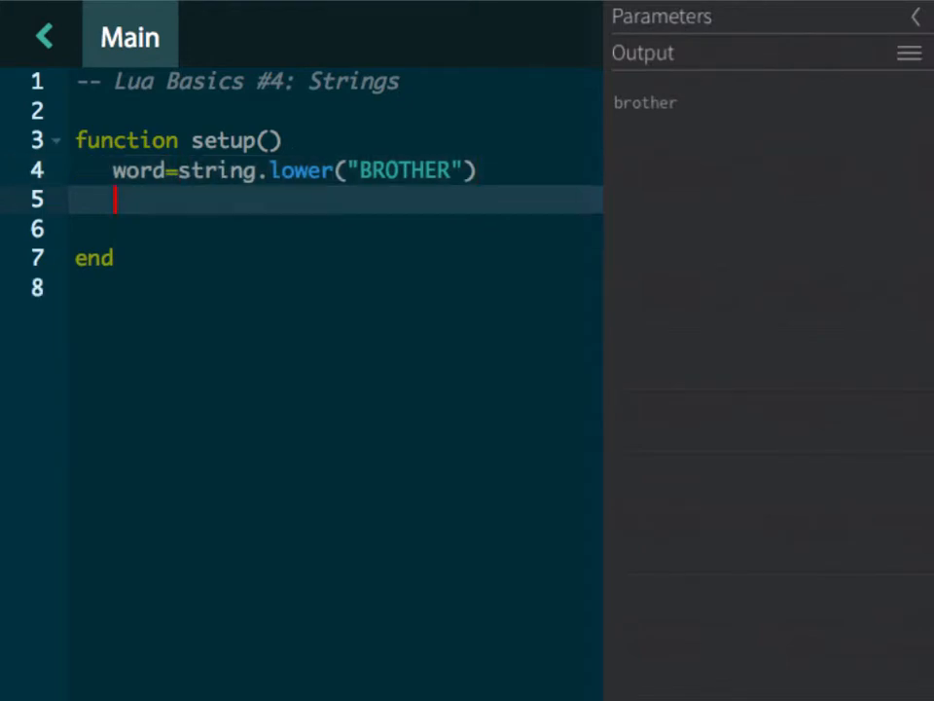
pyautogui.write('print(word)')
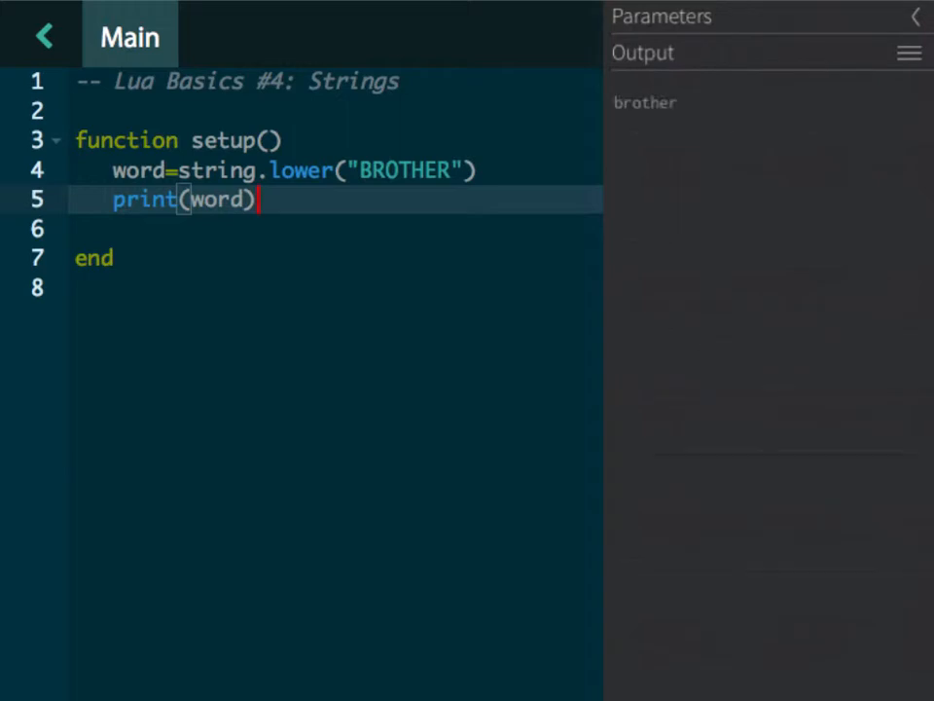
pyautogui.click(232, 199)
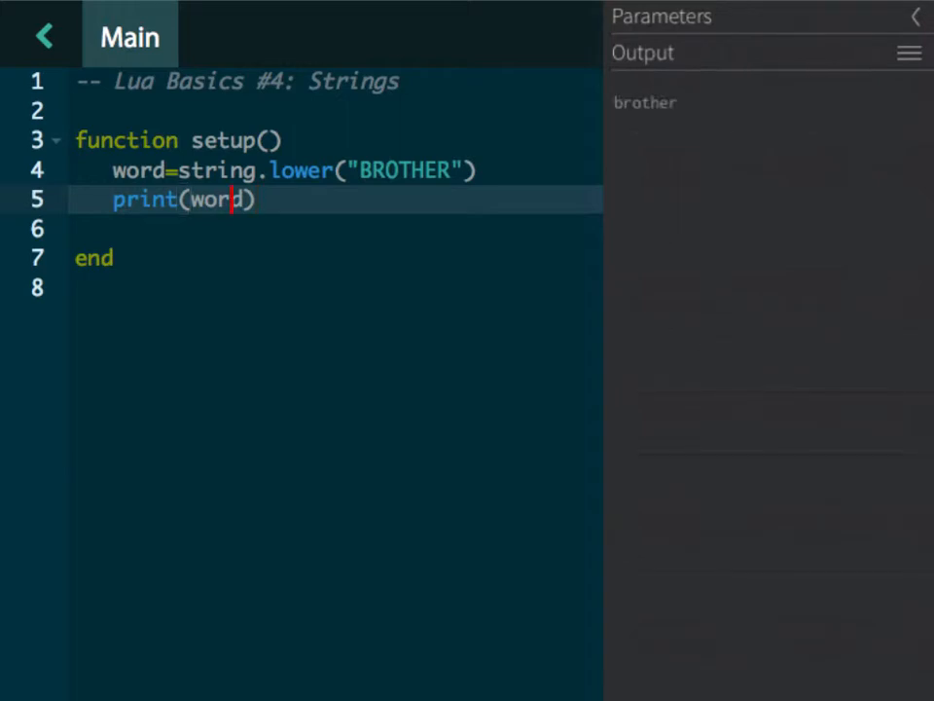
pyautogui.write('string')
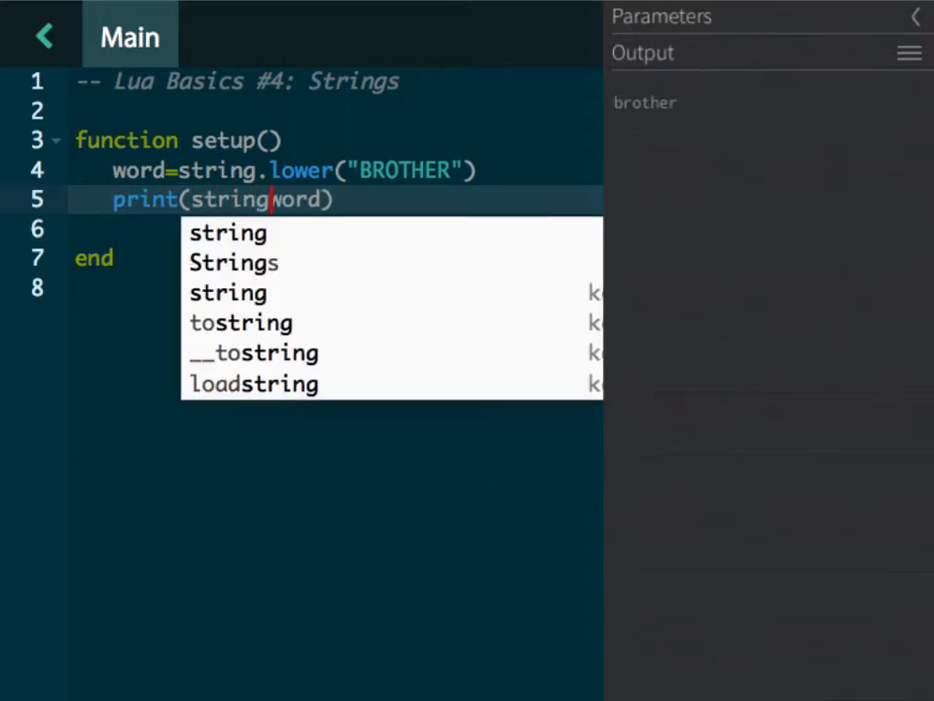
pyautogui.write('.upper')
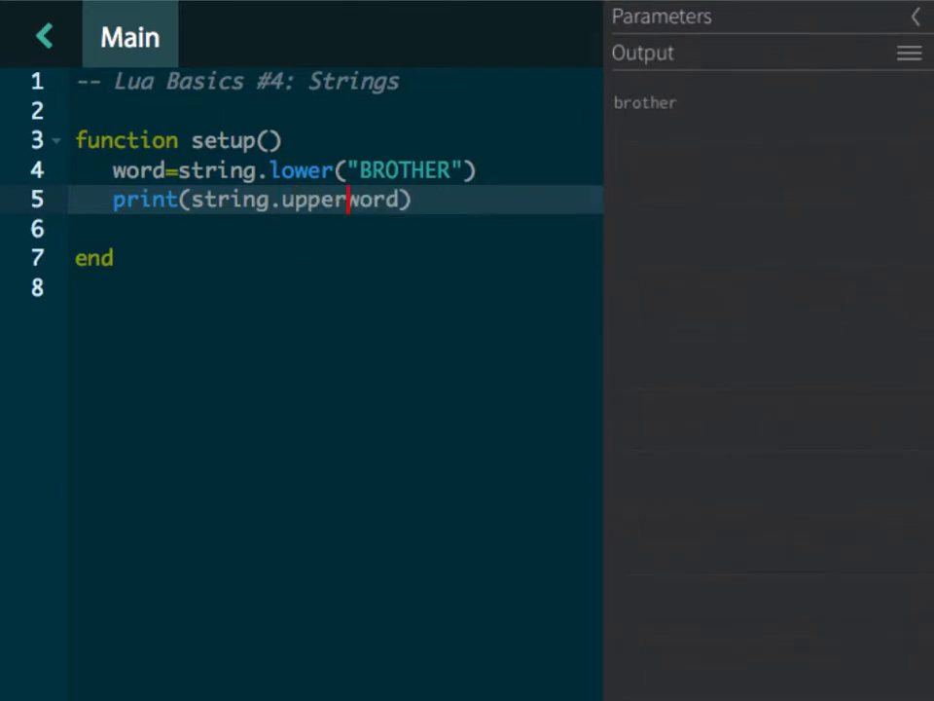
pyautogui.write('(')
pyautogui.click(336, 170)
pyautogui.write('rother')
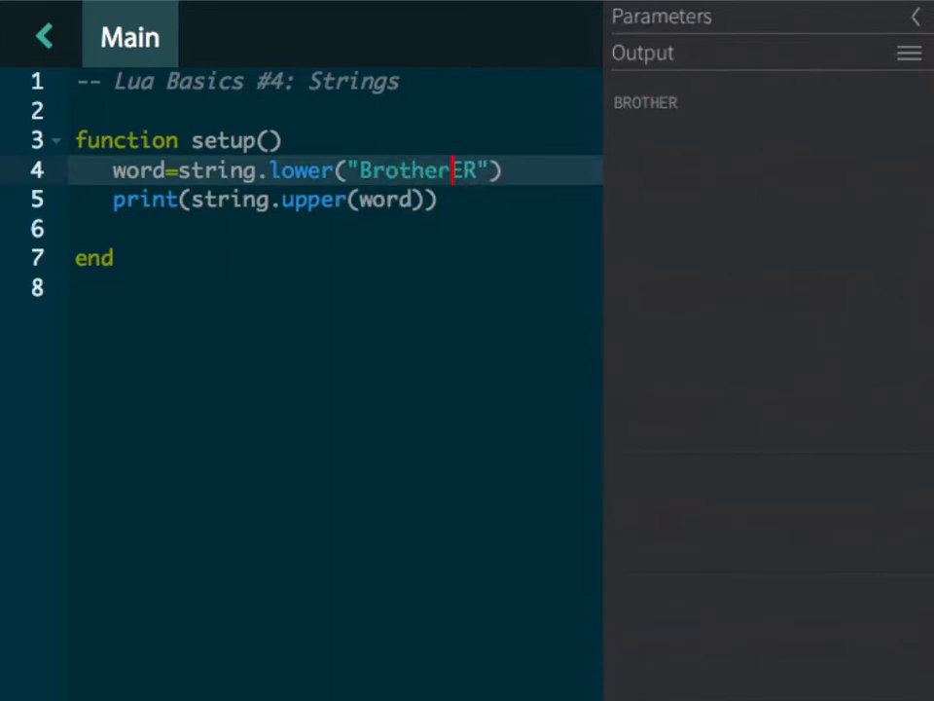
pyautogui.press('Backspace')
pyautogui.write('l')
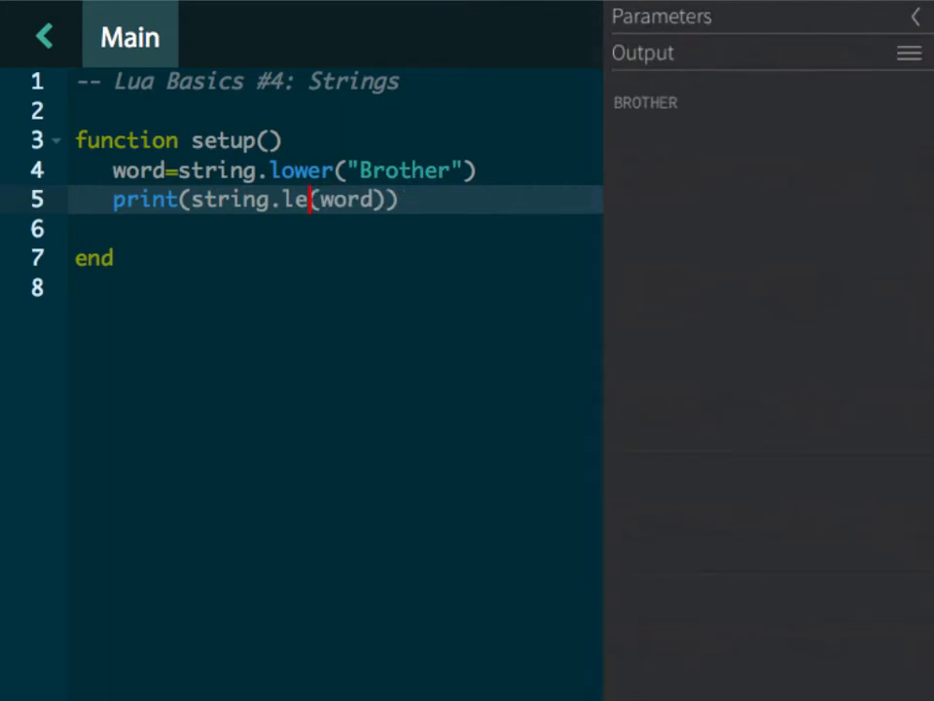
pyautogui.write('n')
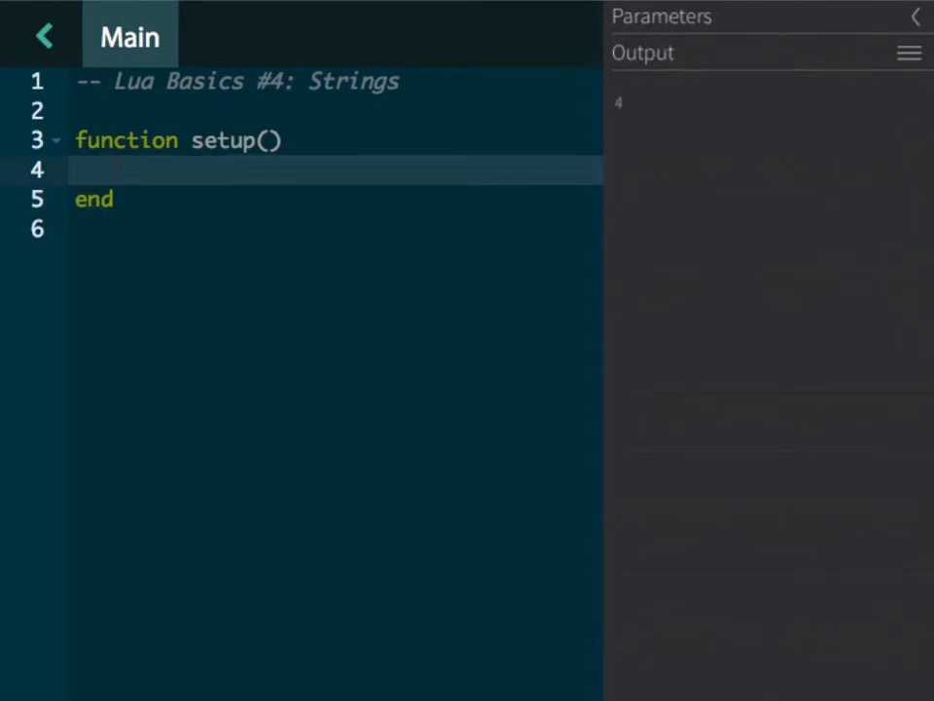
# Store string.find("brother","t") in pos and print pos
pyautogui.write('string.f')
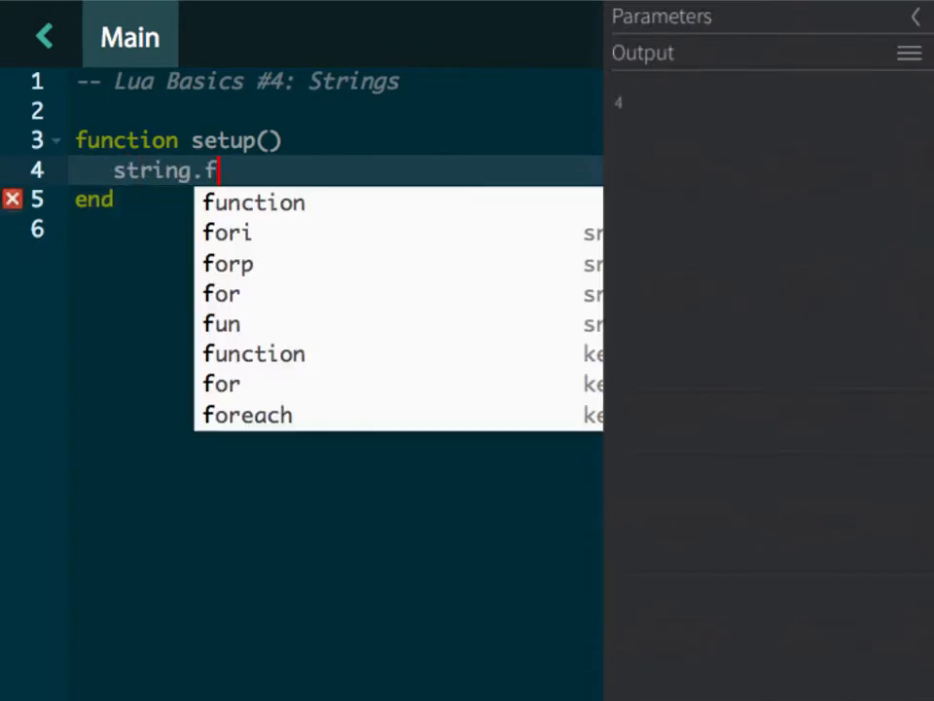
pyautogui.write('ind("b')
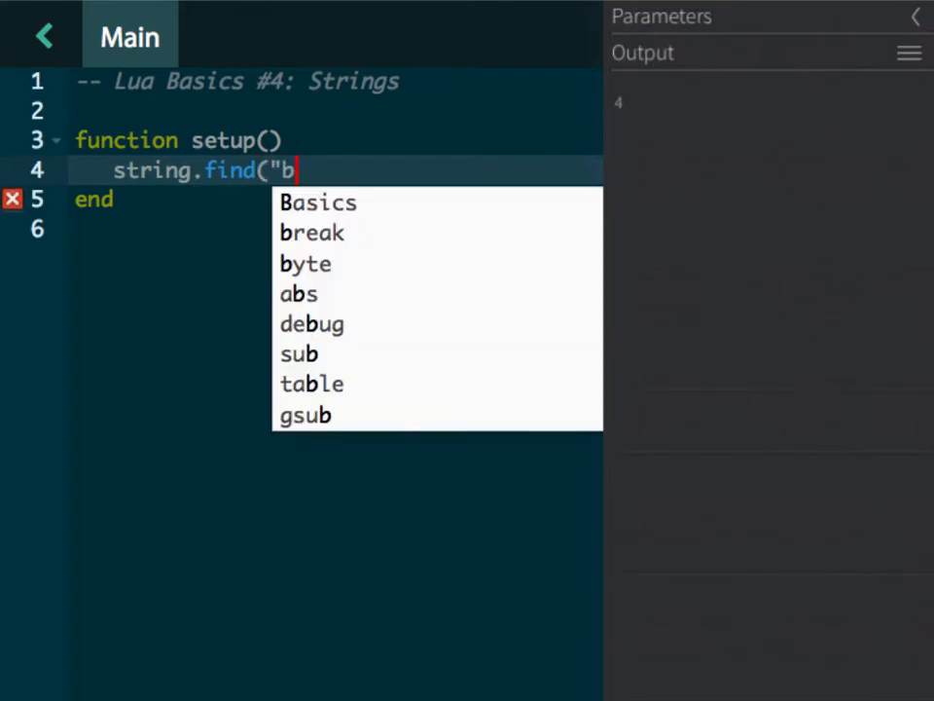
pyautogui.write('rother')
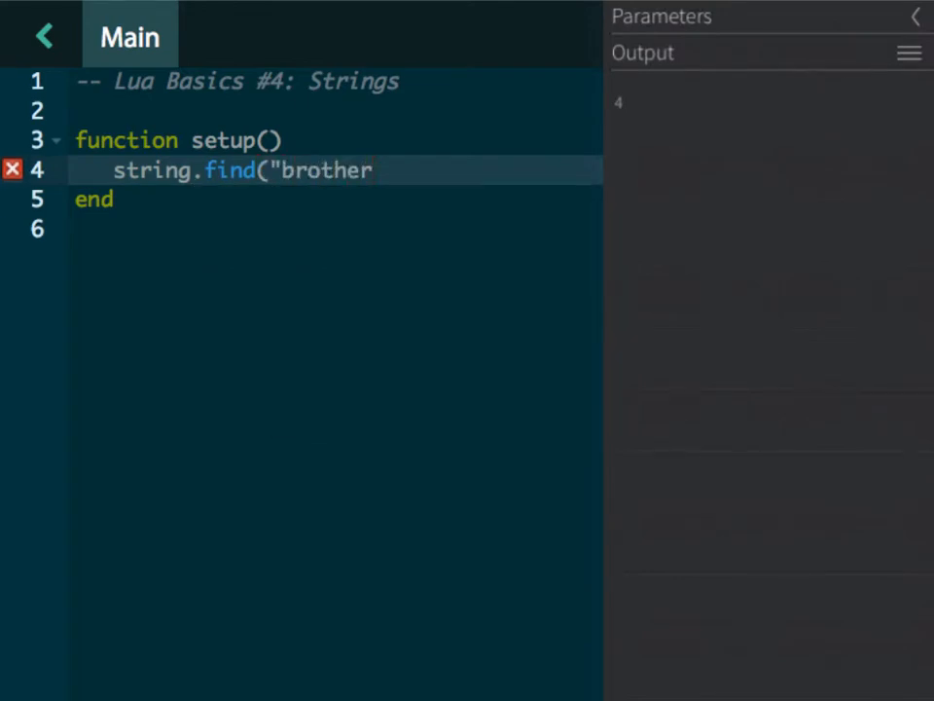
pyautogui.write('","t"')
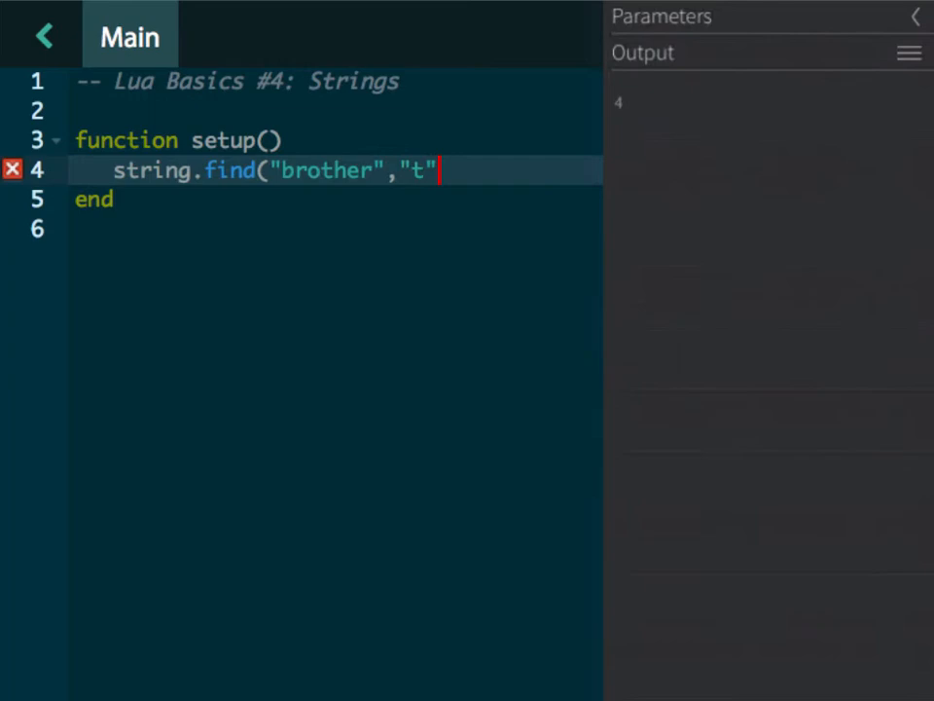
pyautogui.write(')')
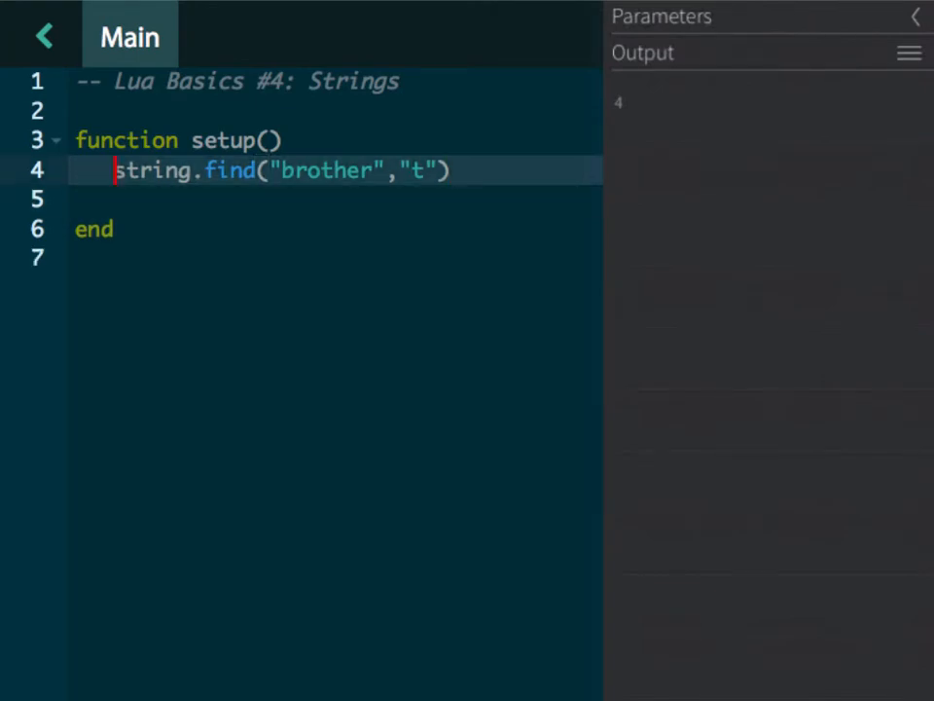
pyautogui.write('pos=')
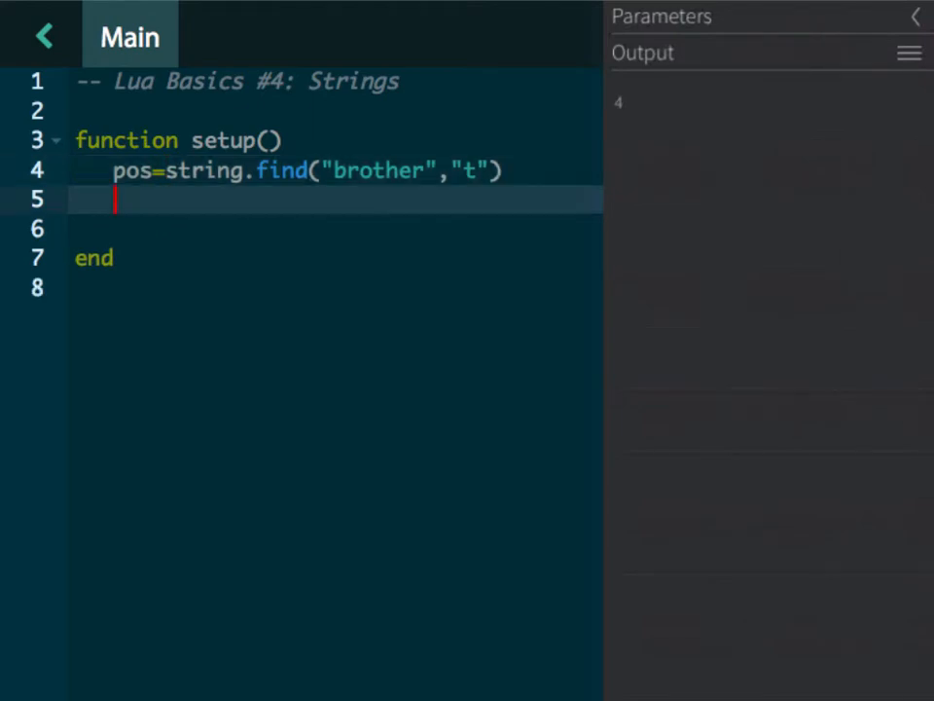
pyautogui.write('print(pos')
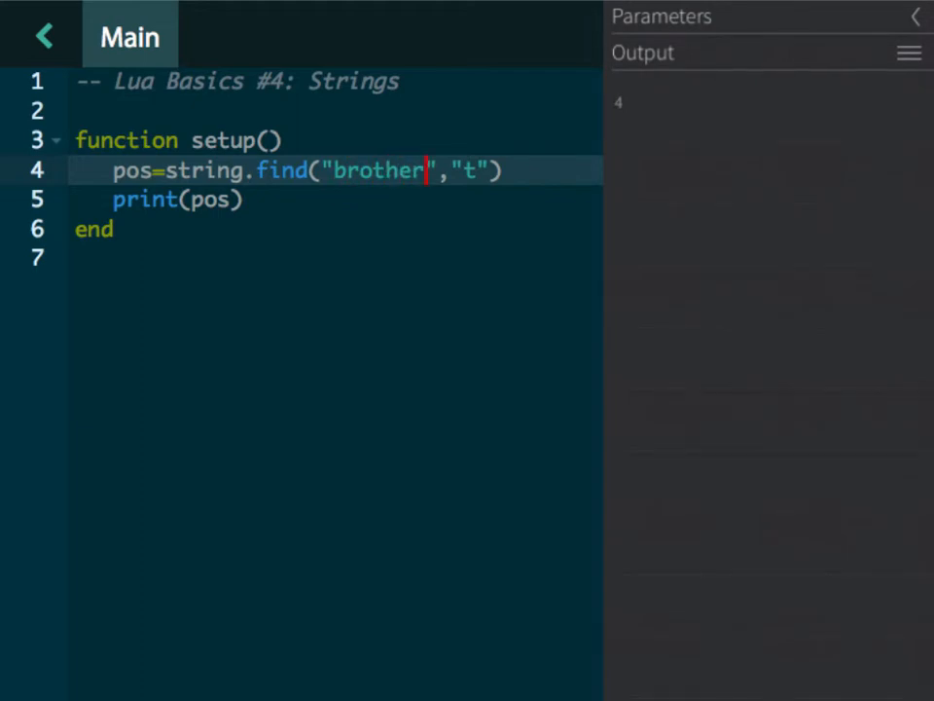
# Search for t in father (3), dad (nil), and a long letter jumble ending in t
pyautogui.write('si')
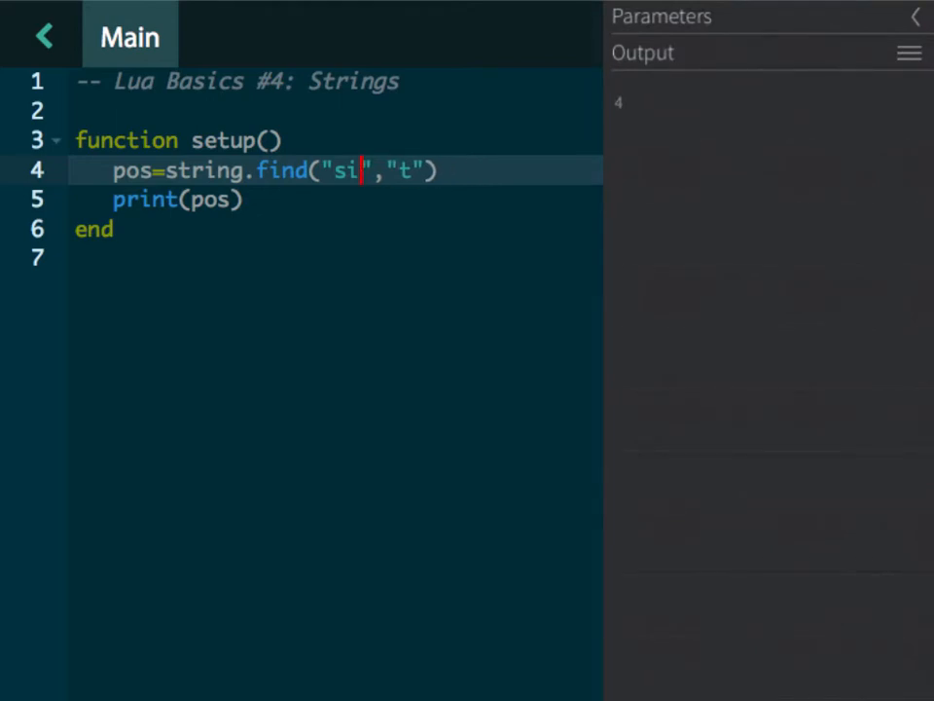
pyautogui.write('father')
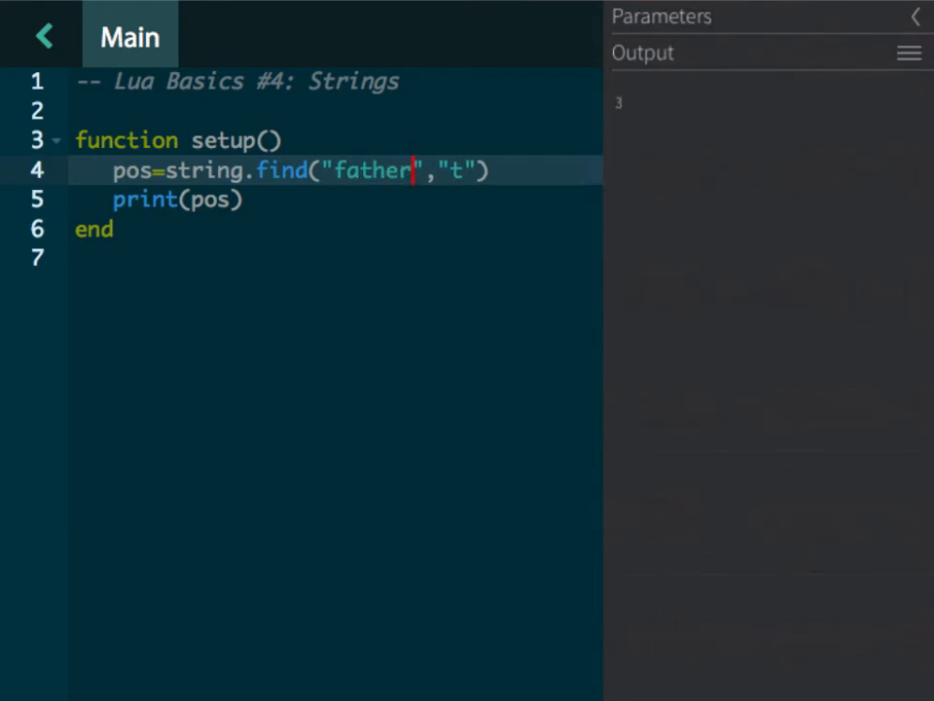
pyautogui.write('dad')
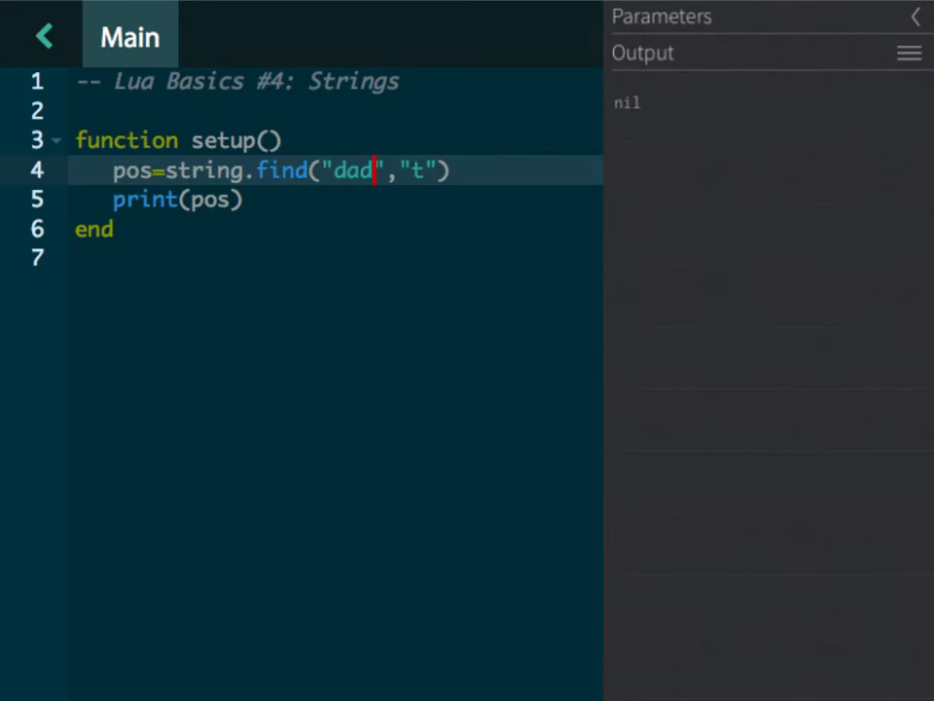
pyautogui.write('sdfdskhfdkjghfd')
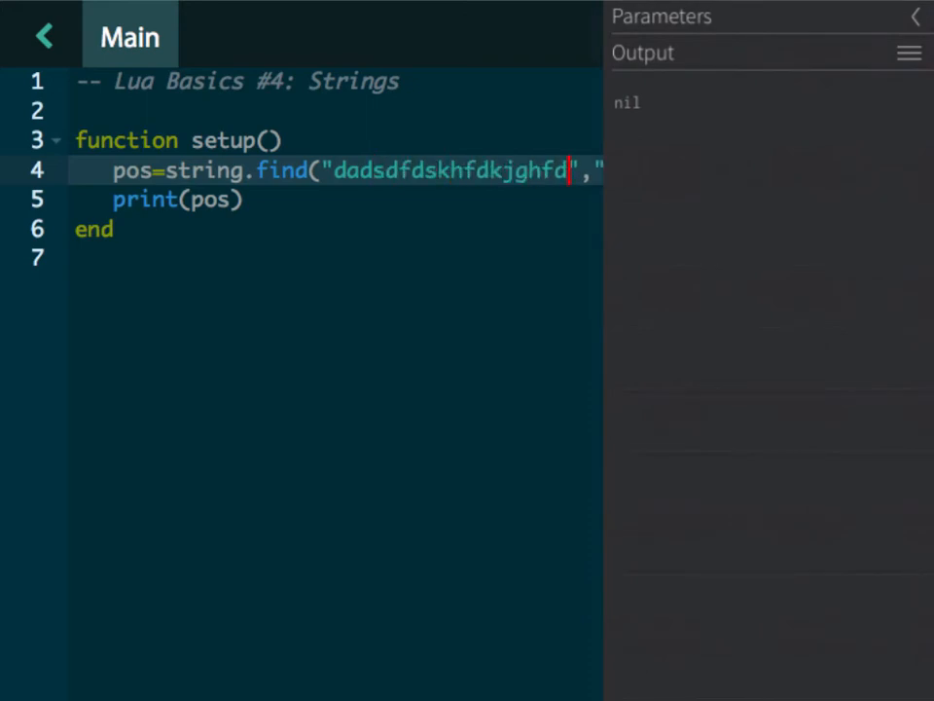
pyautogui.write('t')
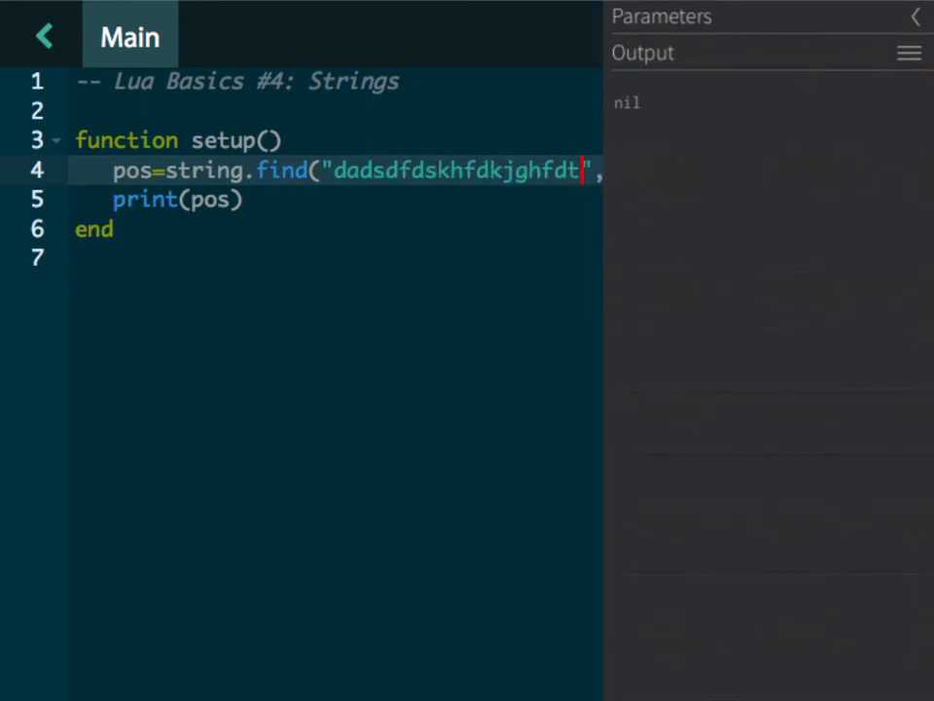